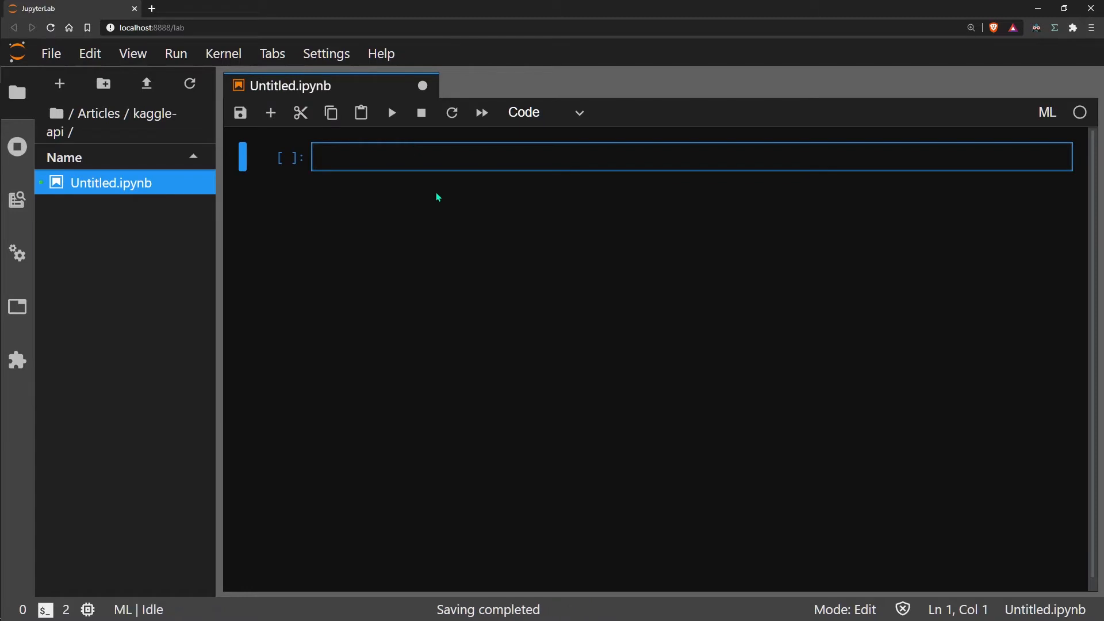
Step: Enter !pip install kaggle in the first cell, add a cell below, and start typing import
type("!pip")
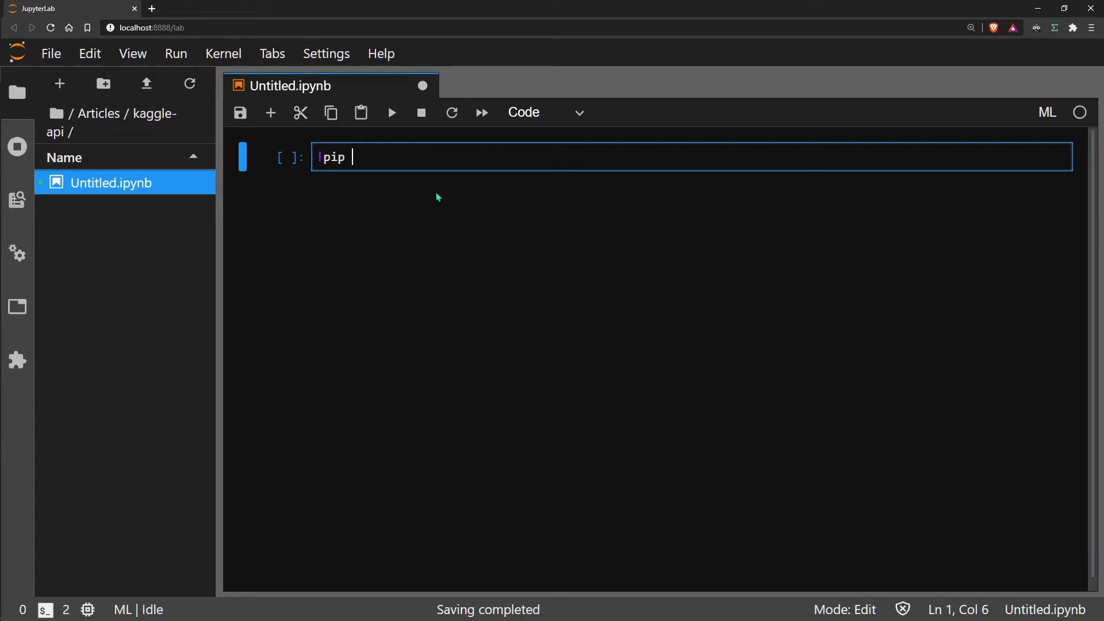
type("install kaggle")
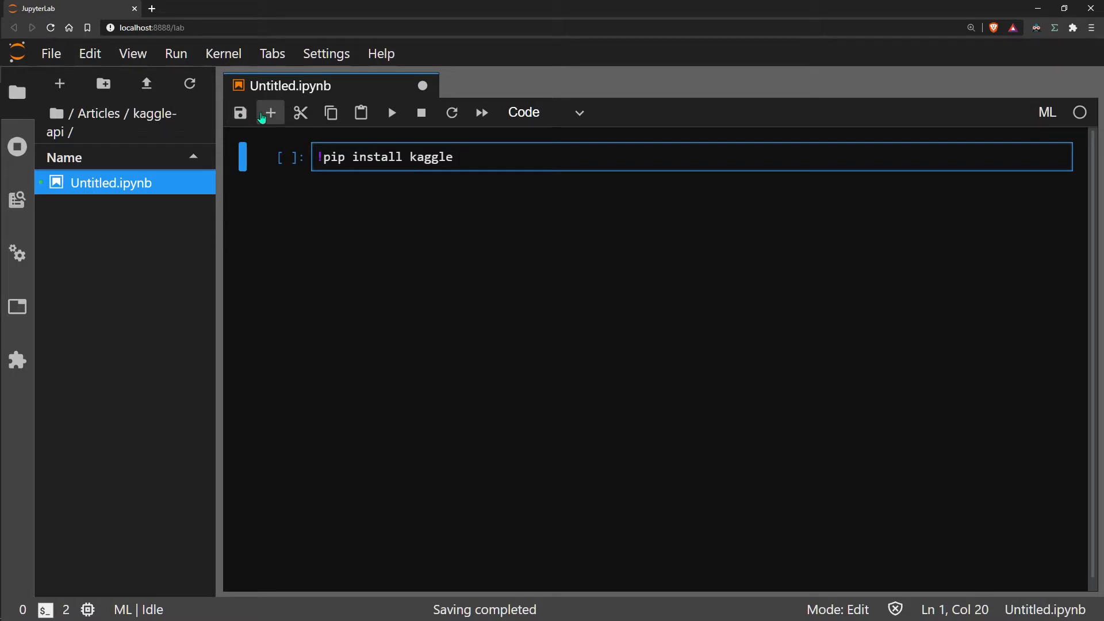
left_click(269, 112)
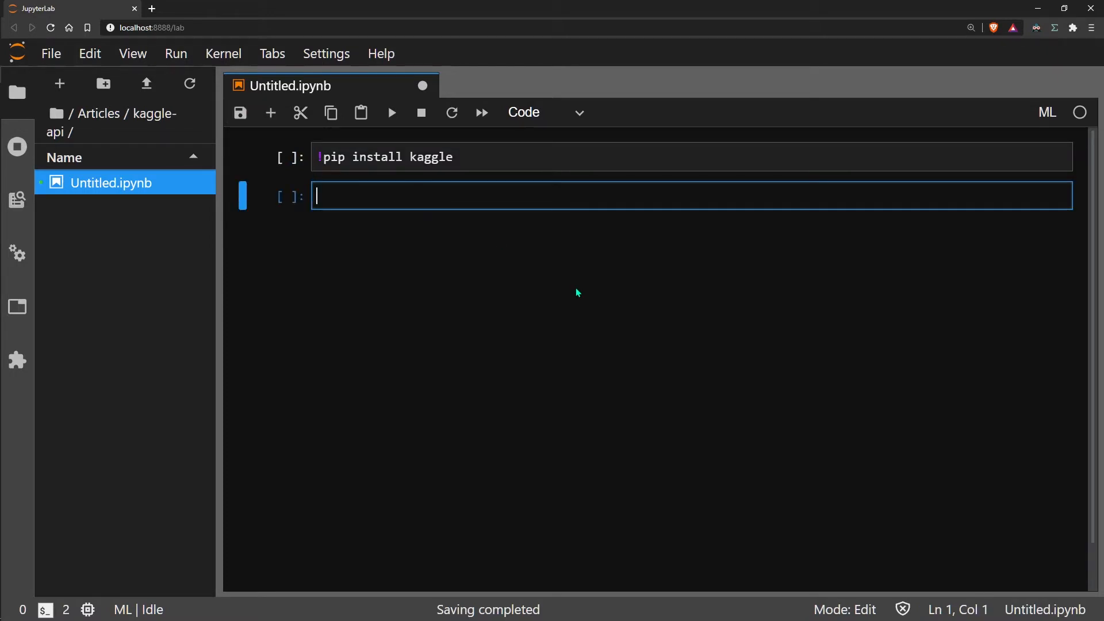
type("import kaggle")
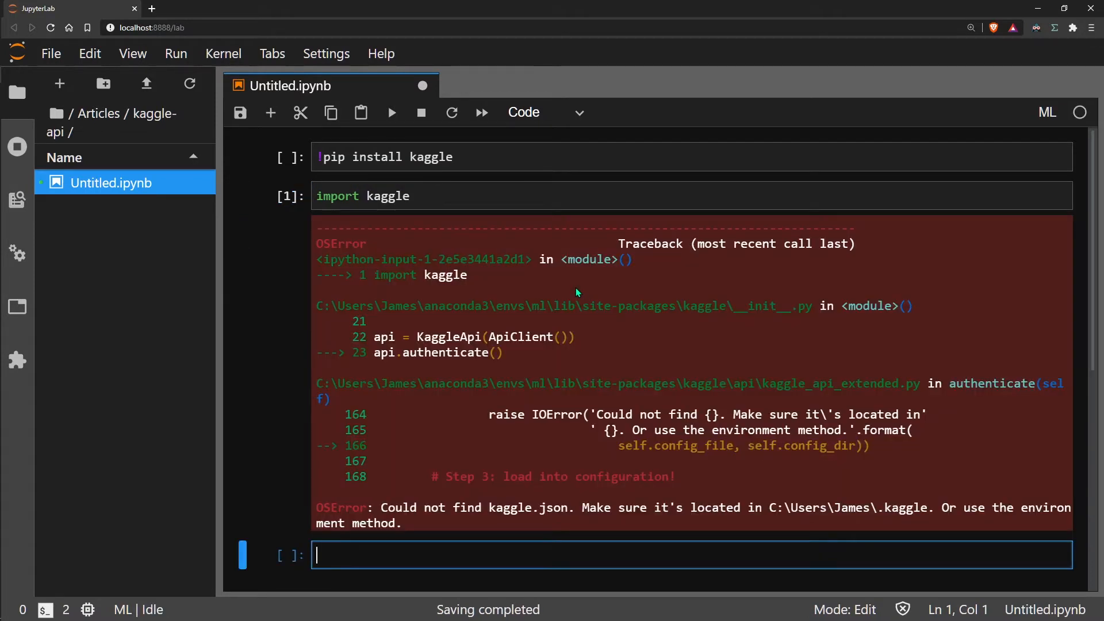
mouse_move(335, 505)
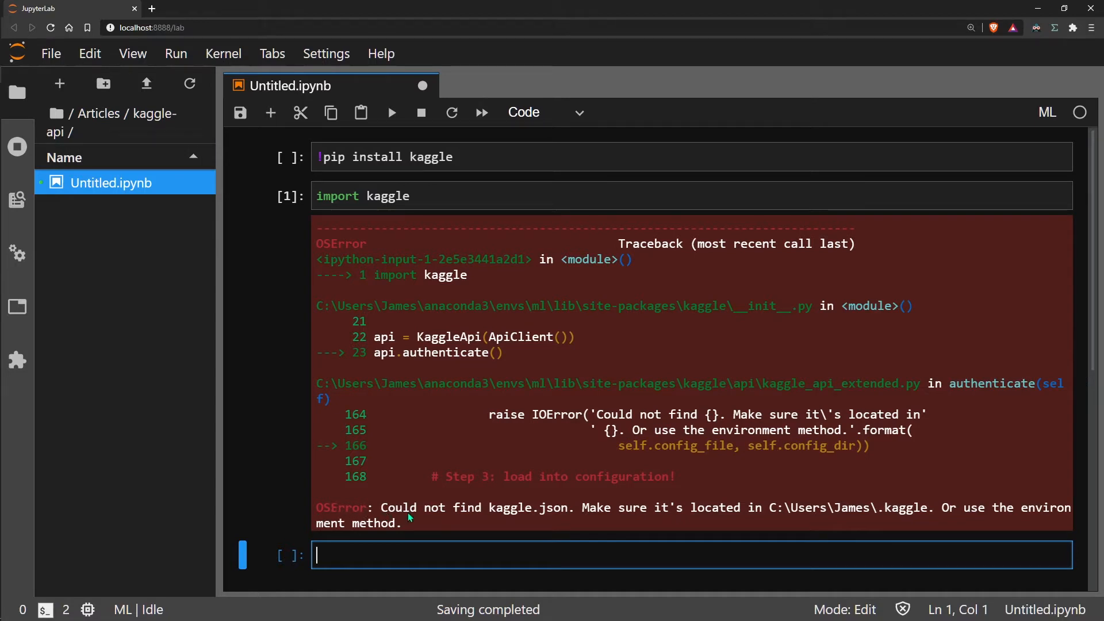
mouse_move(536, 529)
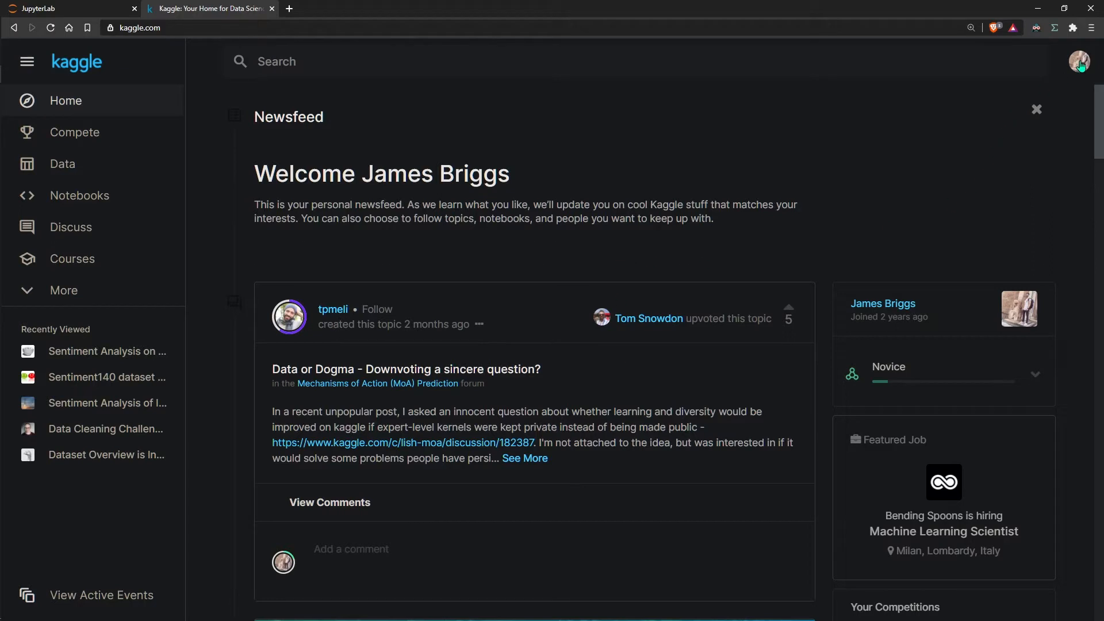
Step: Create a new Kaggle API token from the Account settings page
left_click(1079, 62)
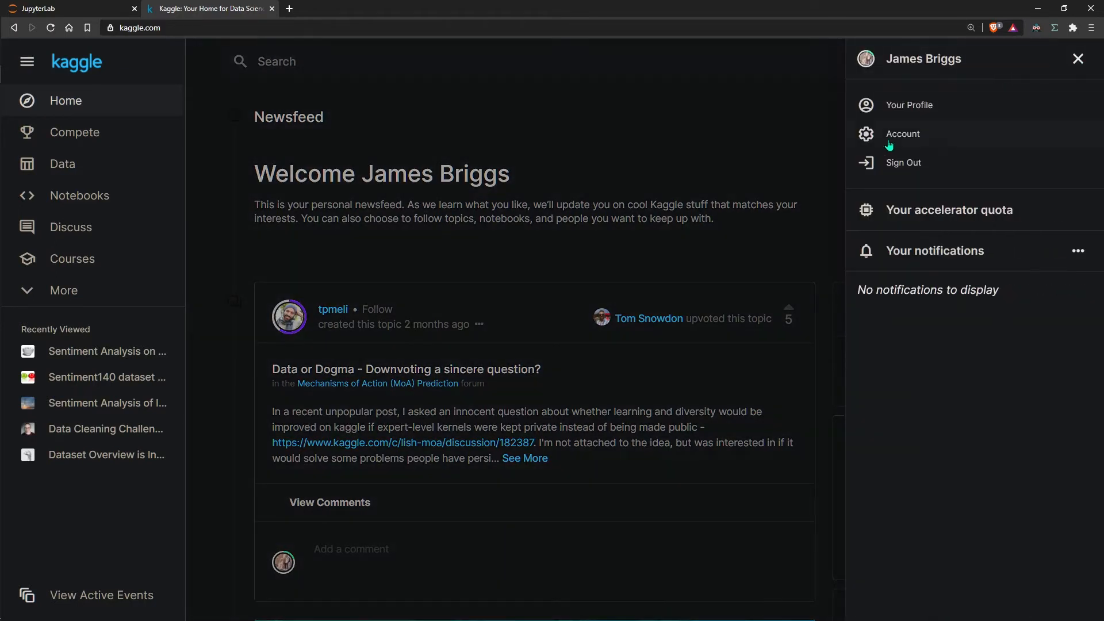
mouse_move(903, 134)
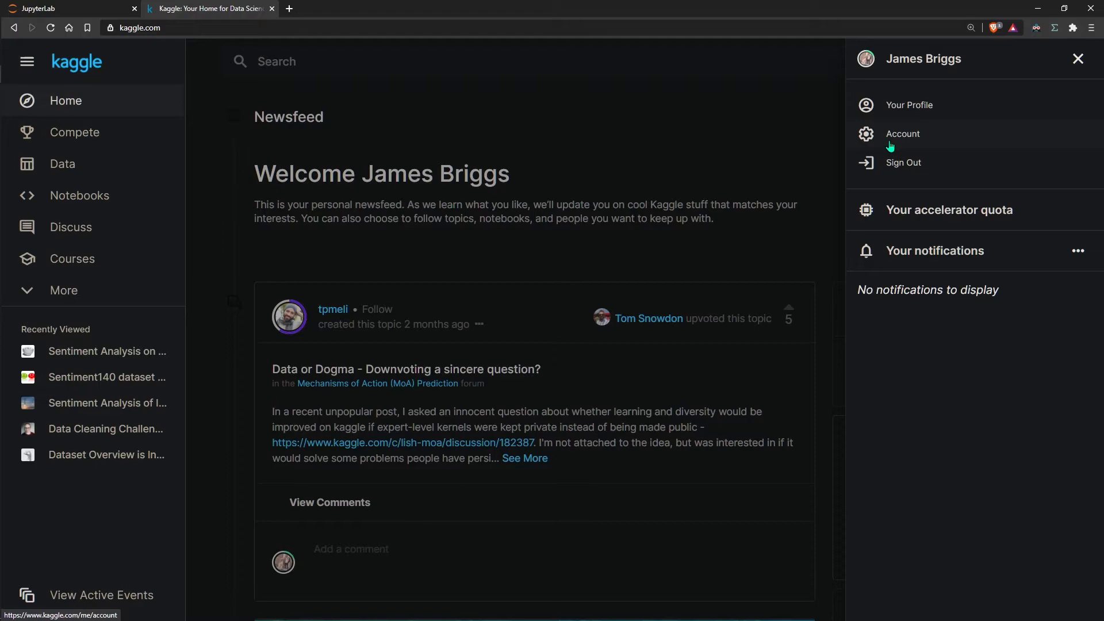
left_click(904, 134)
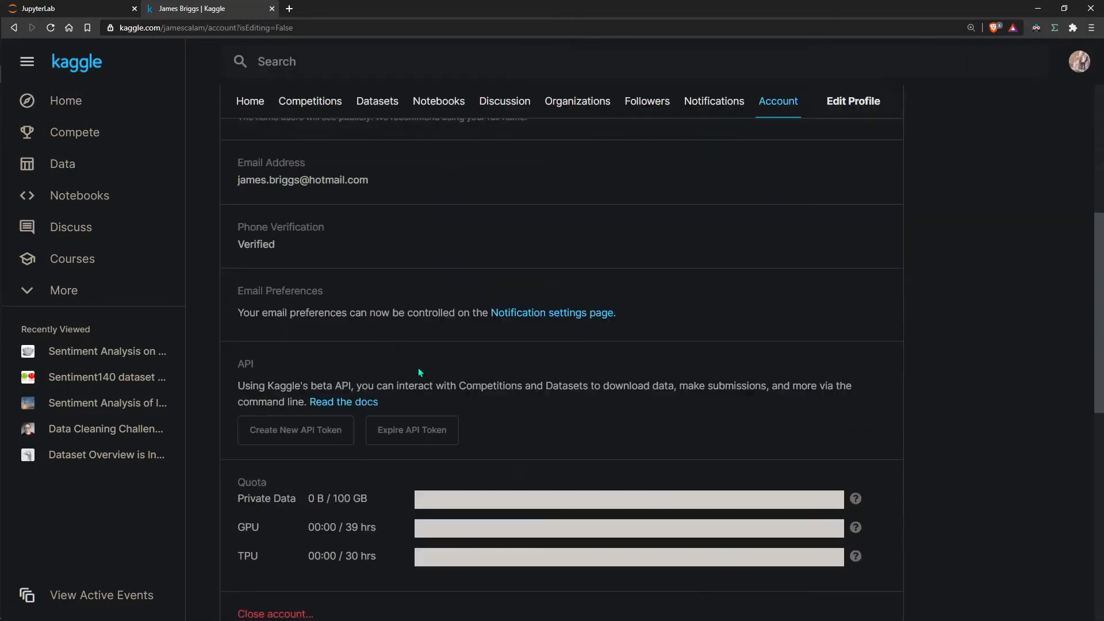
mouse_move(297, 481)
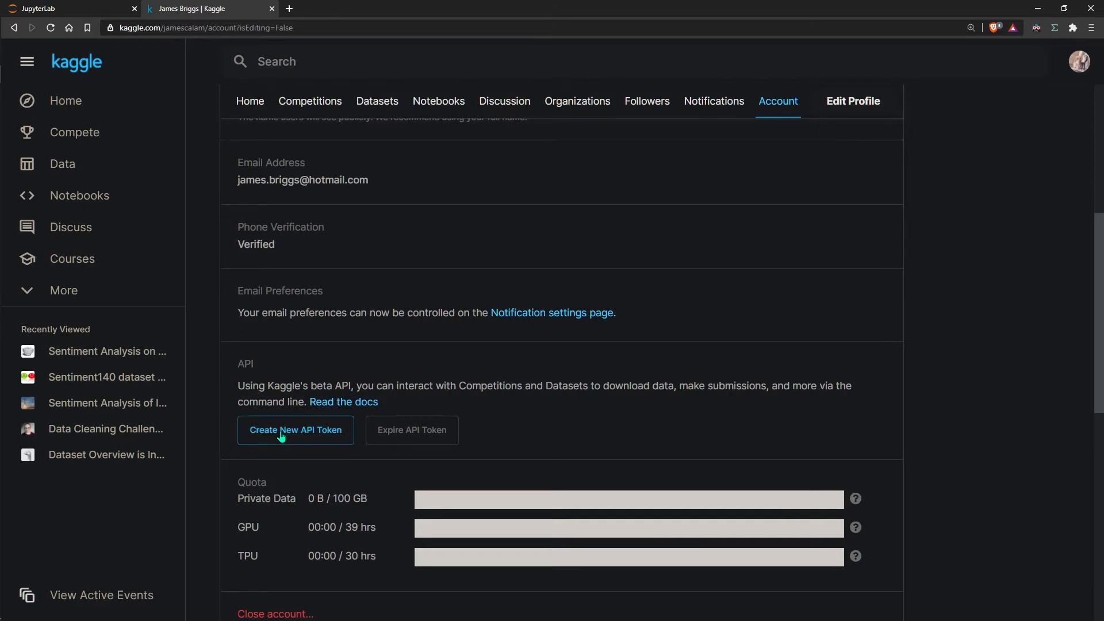
left_click(295, 429)
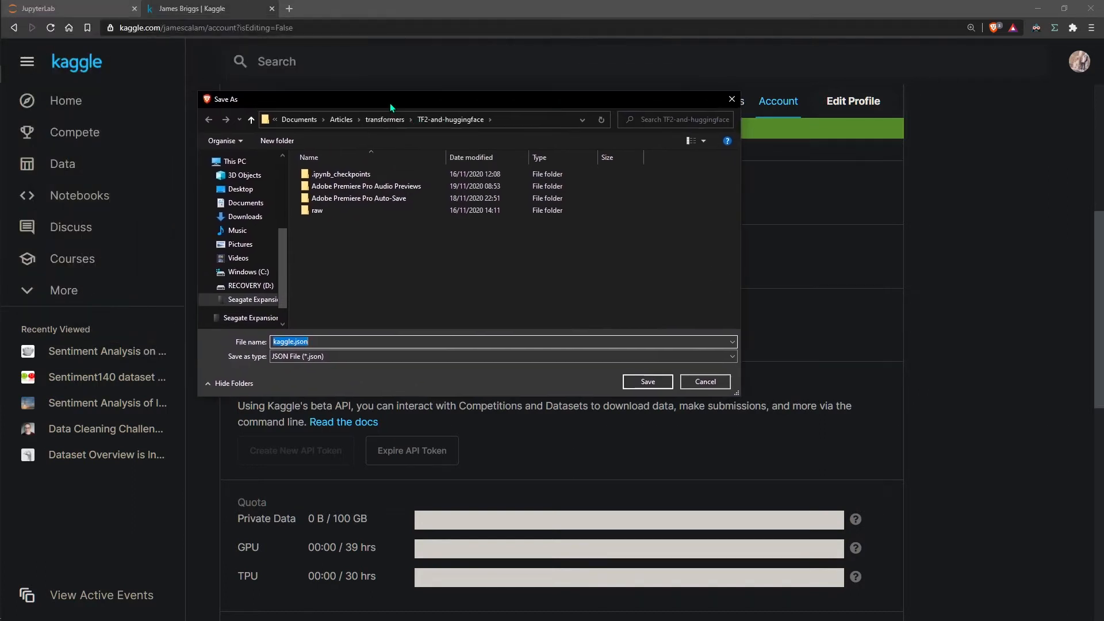
Step: Save kaggle.json into Documents and return to the JupyterLab notebook
left_click(359, 198)
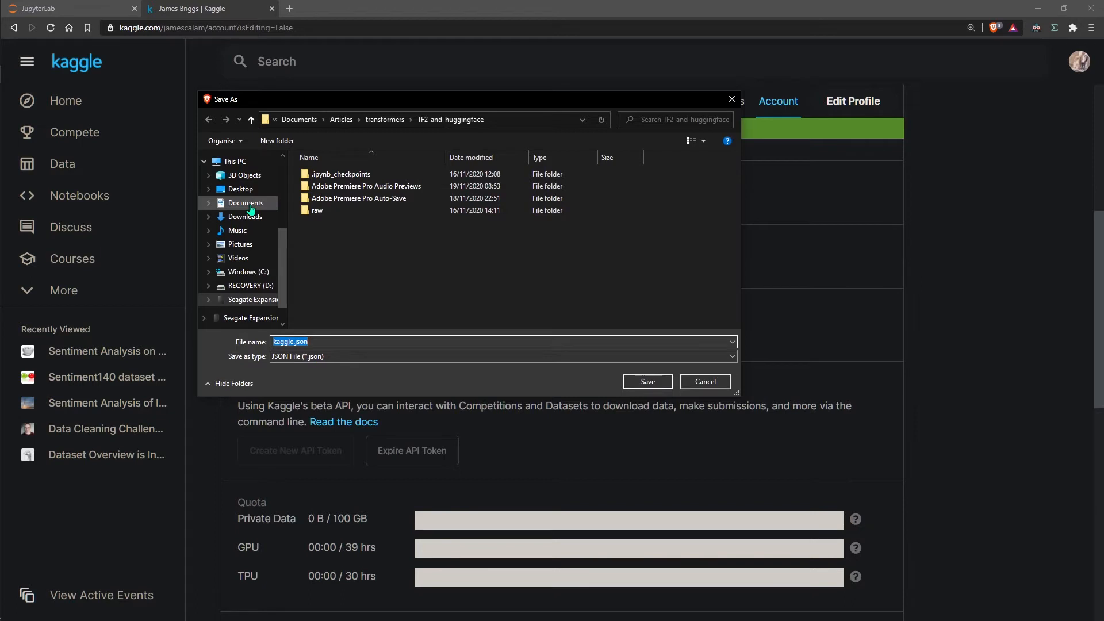
left_click(246, 203)
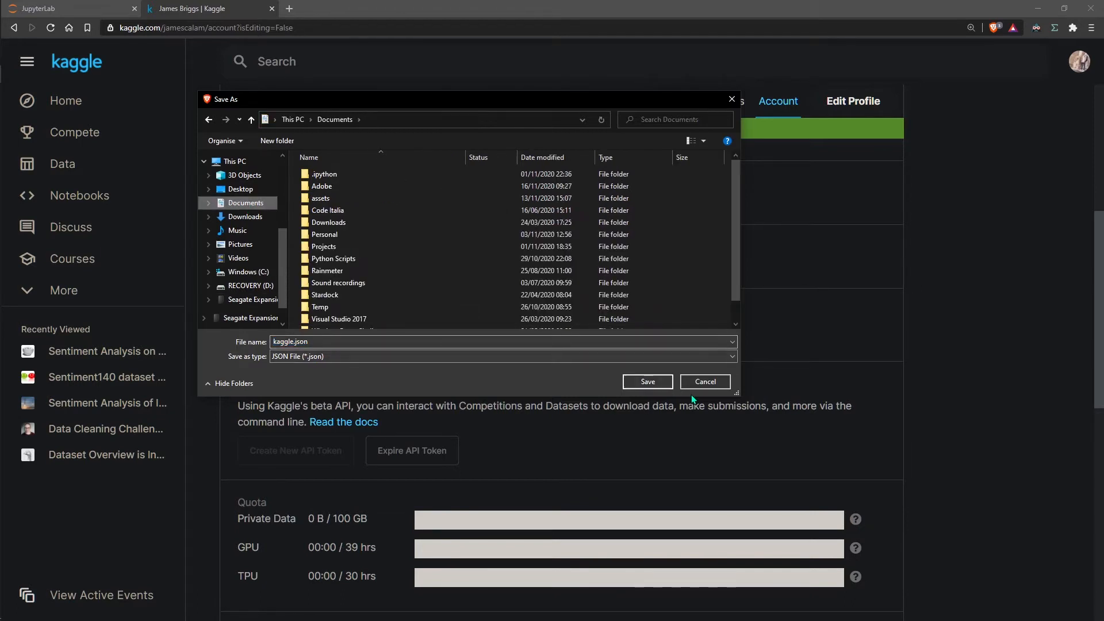
left_click(646, 381)
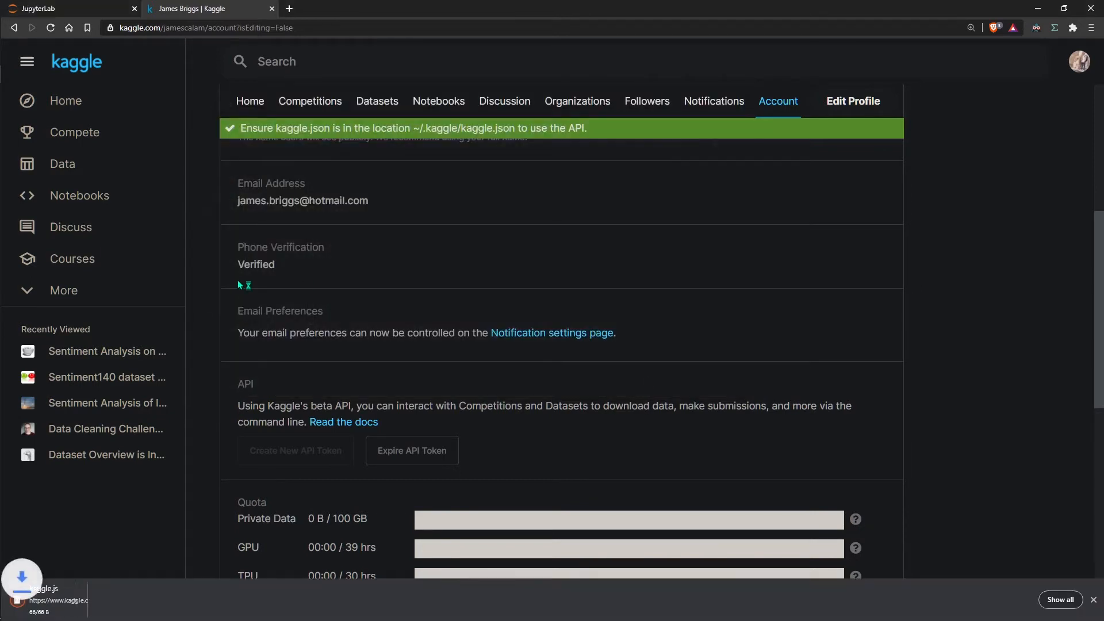
left_click(67, 9)
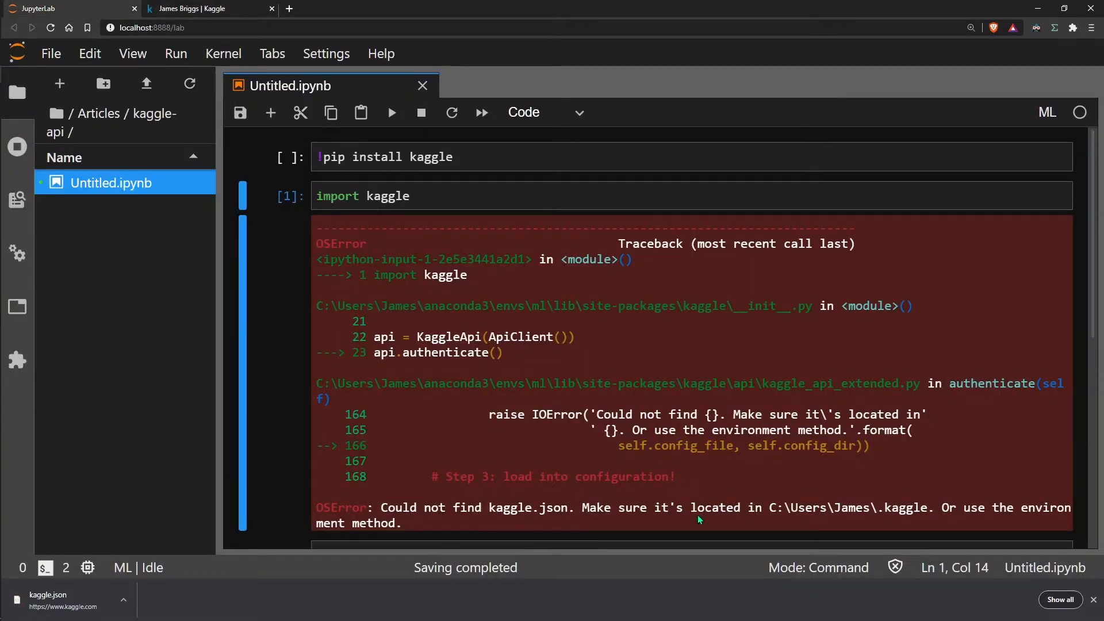
Step: Select the C:\Users\...\.kaggle folder path shown in the import error
left_click_drag(770, 508, 935, 508)
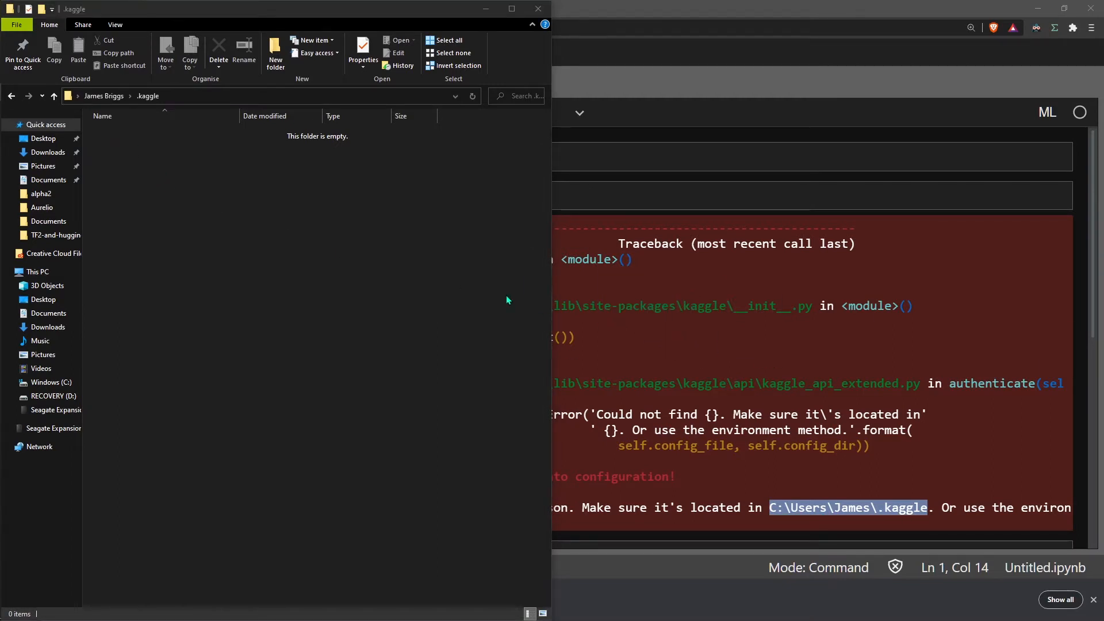
mouse_move(145, 183)
type("from kaggle.")
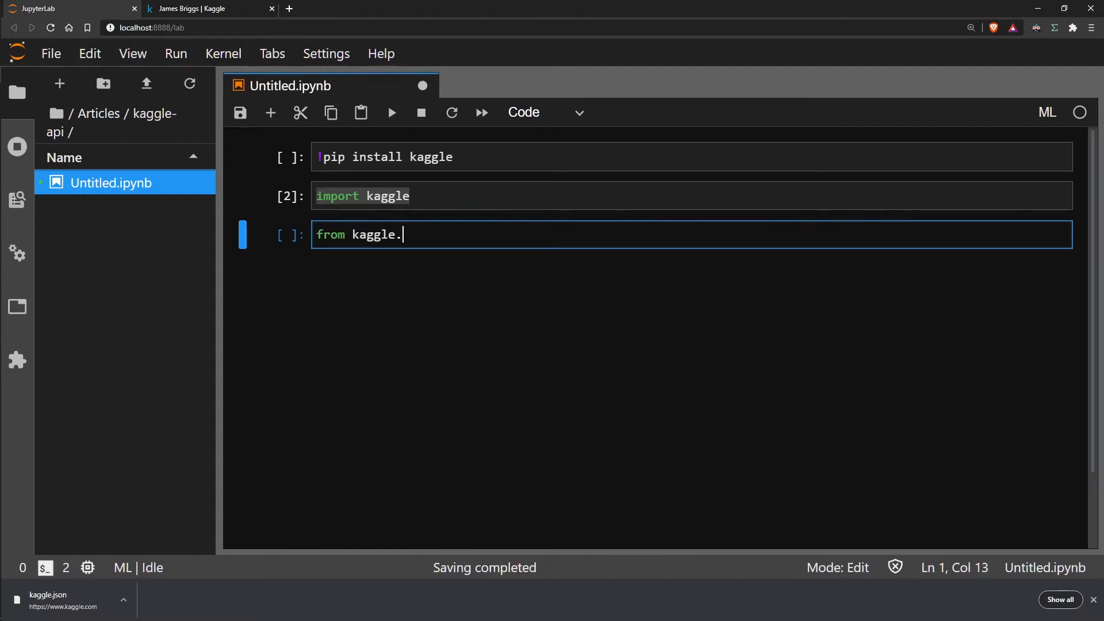
Step: Write from kaggle.api.kaggle_api_extended import KaggleApi in a cell
type("api.kaggle")
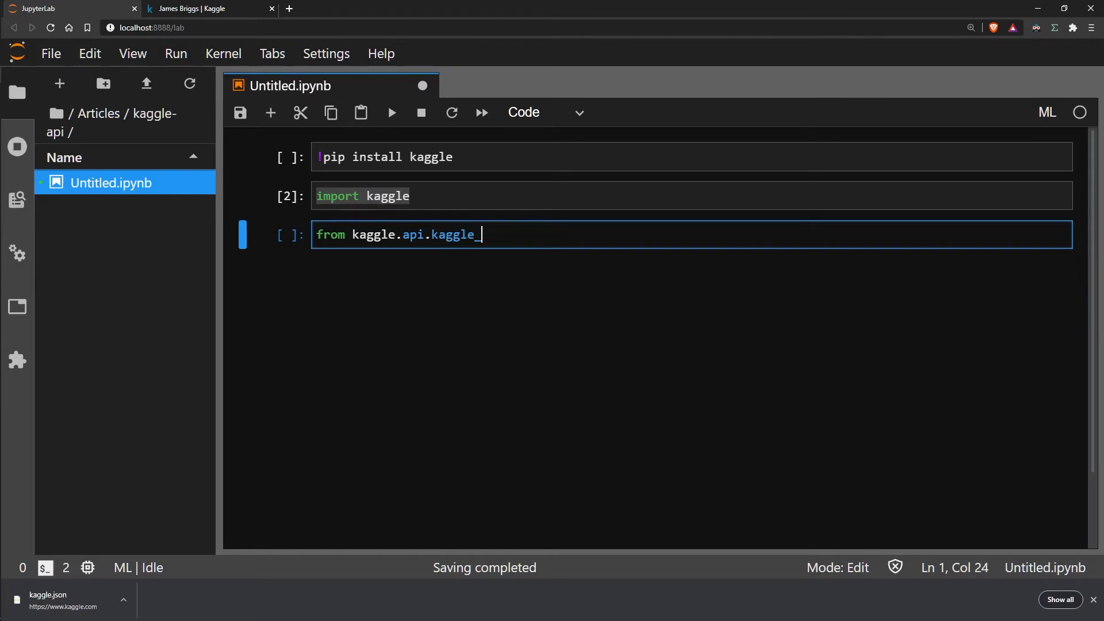
type("_api_extended")
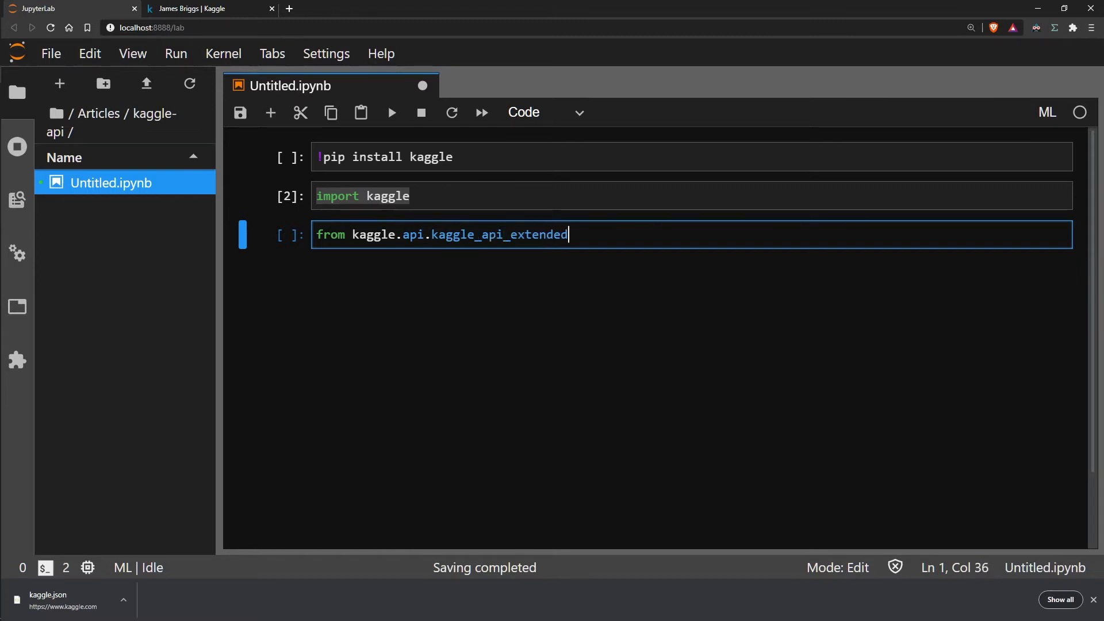
type("import KaggleApi")
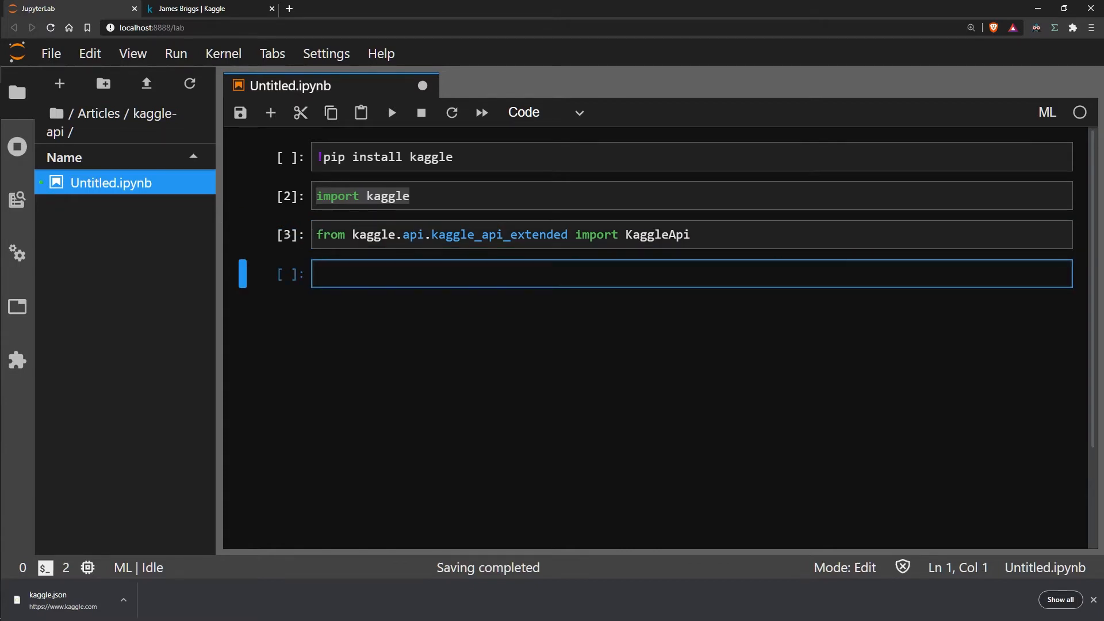
Step: Run a cell with api = KaggleApi() and api.authenticate()
type("api")
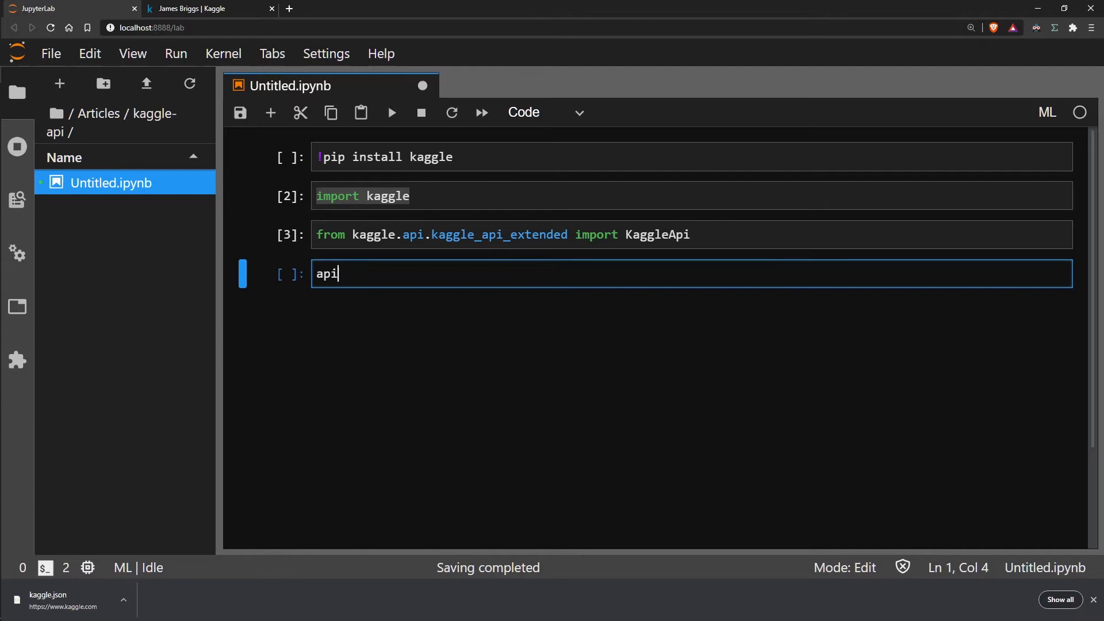
type("= Kag")
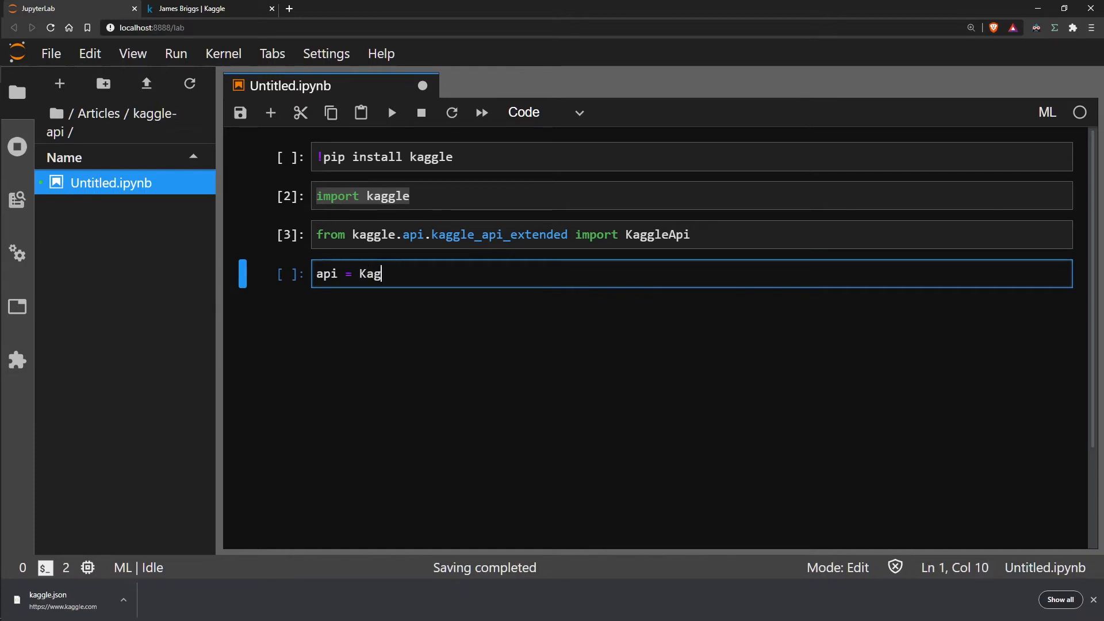
type("gleApi()")
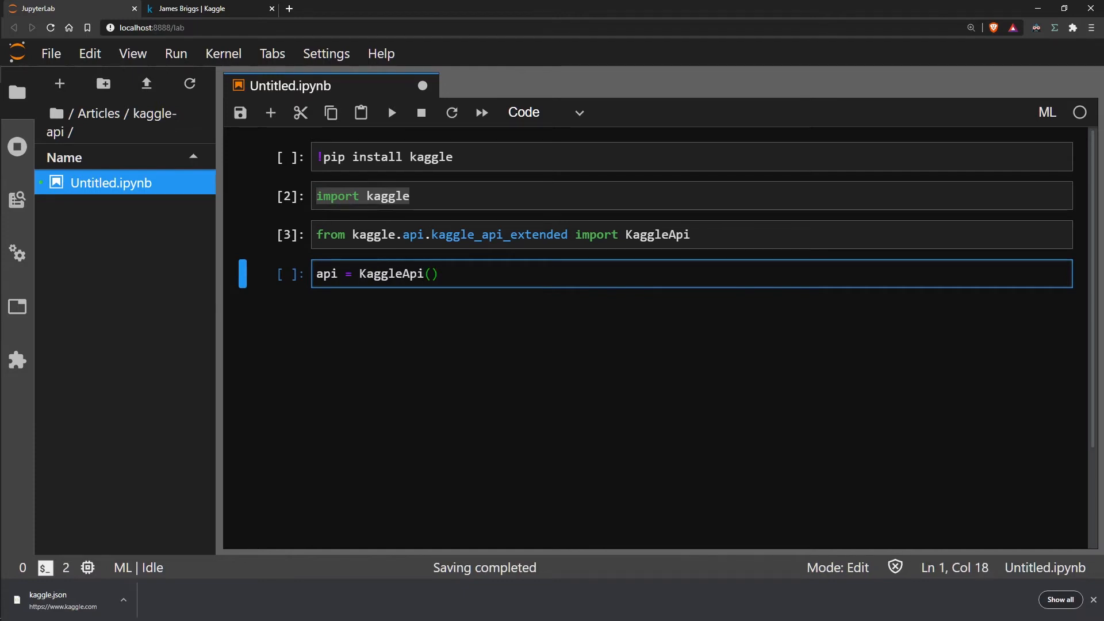
key("enter")
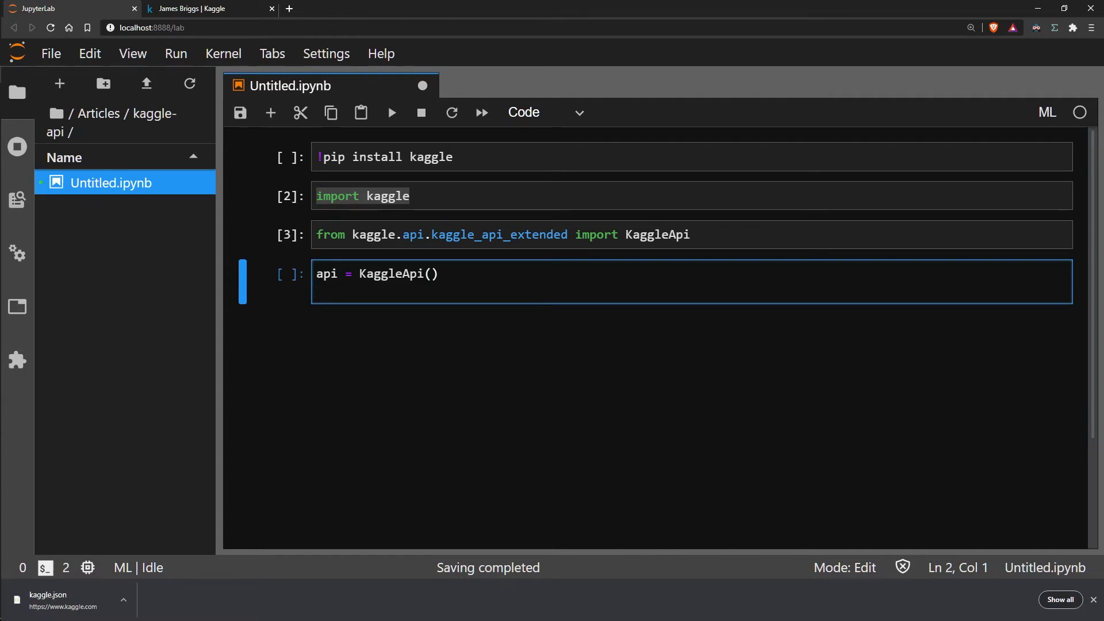
type("api.a")
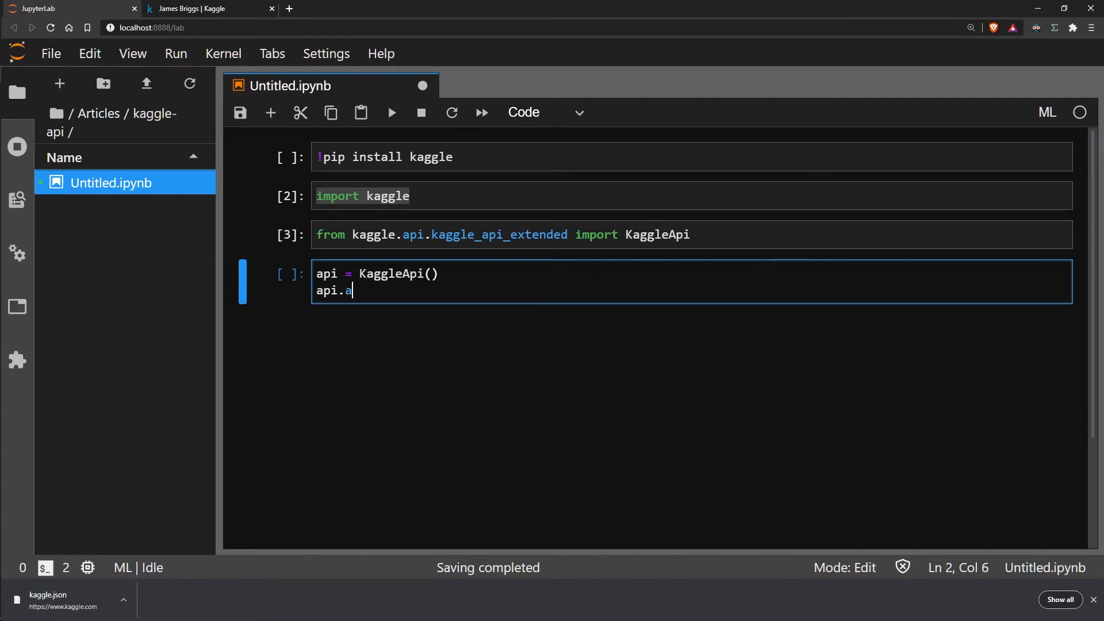
type("uthenticate()")
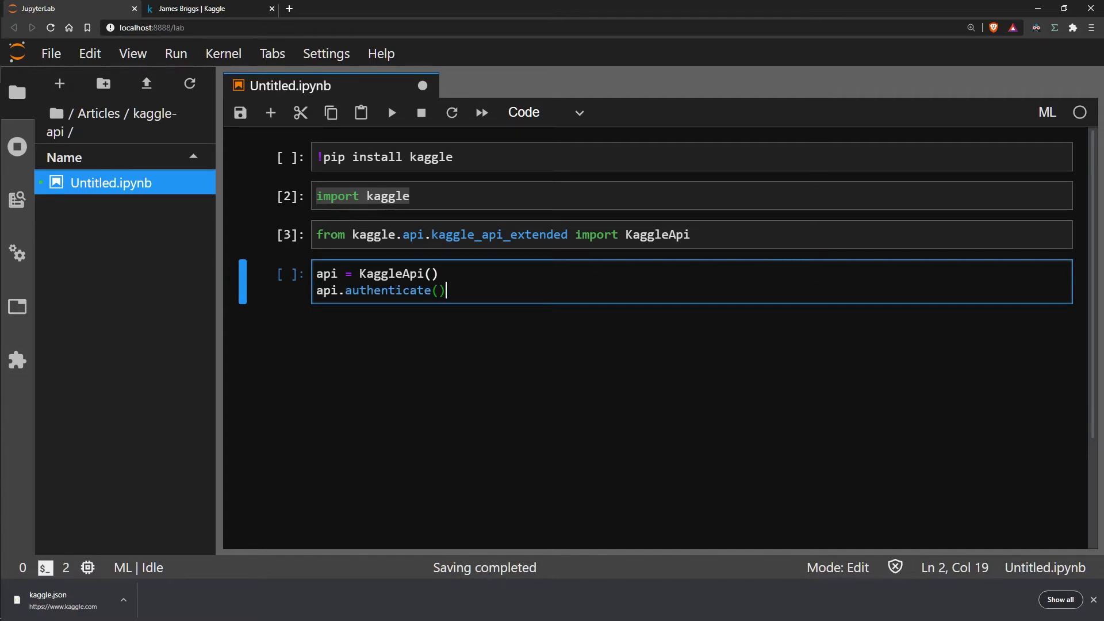
key("shift+enter")
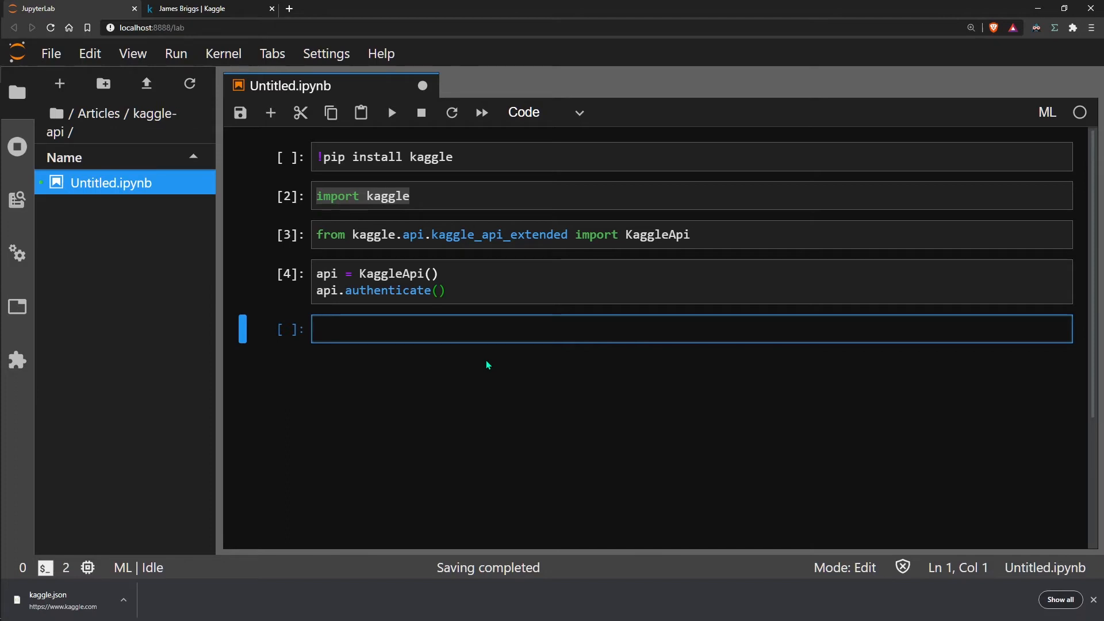
Step: Open Sentiment Analysis on Movie Reviews, copy its URL slug, and view its Data tab
left_click(204, 7)
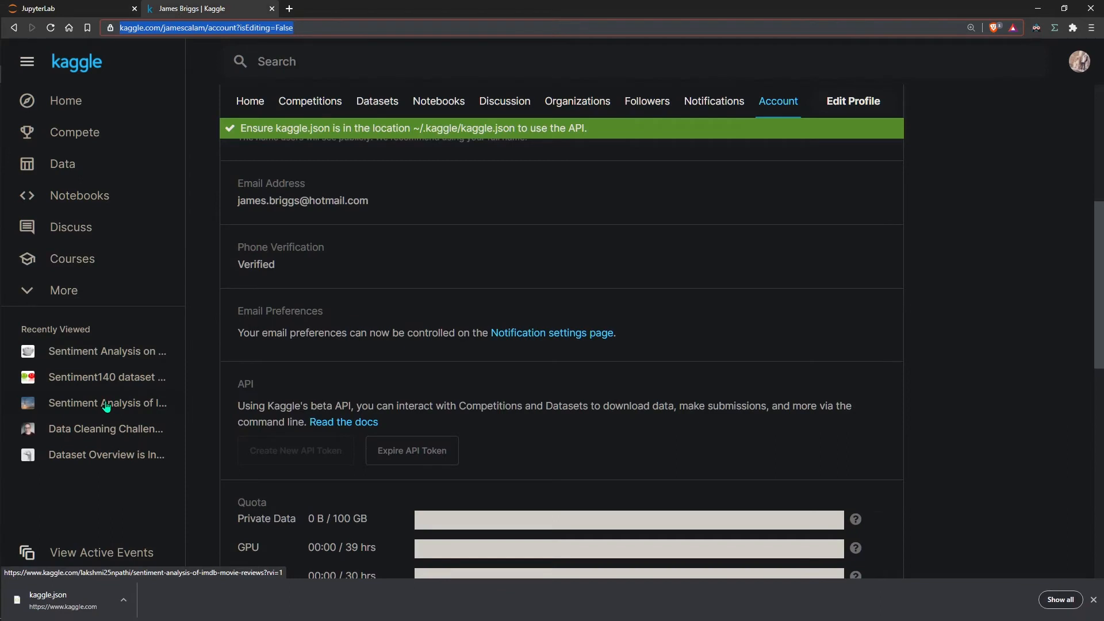
left_click(107, 352)
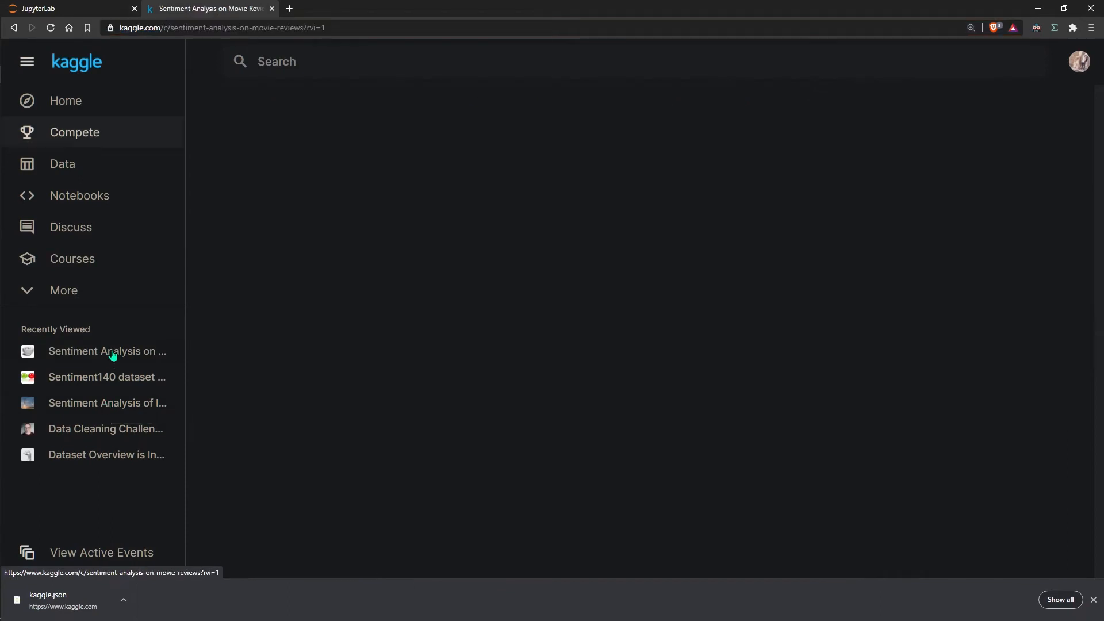
left_click(107, 351)
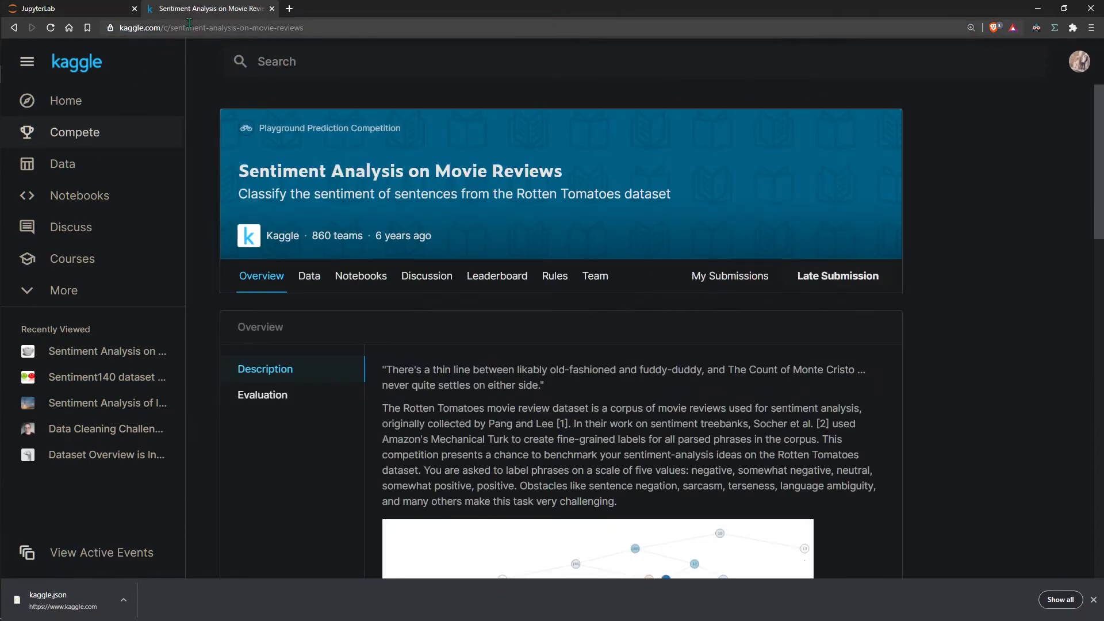
left_click(205, 28)
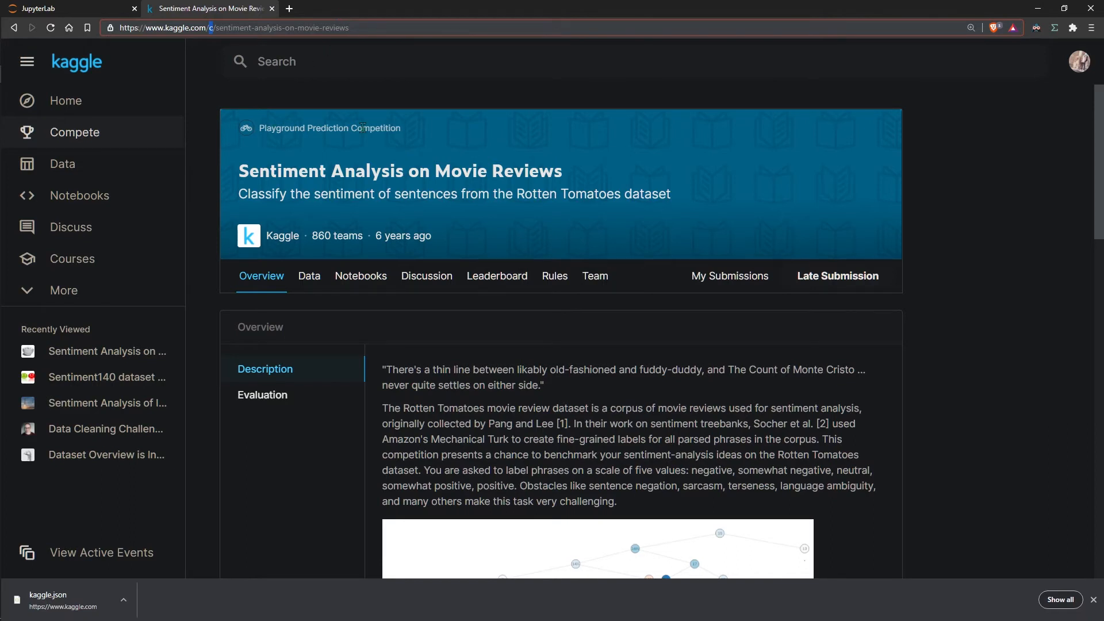
double_click(380, 128)
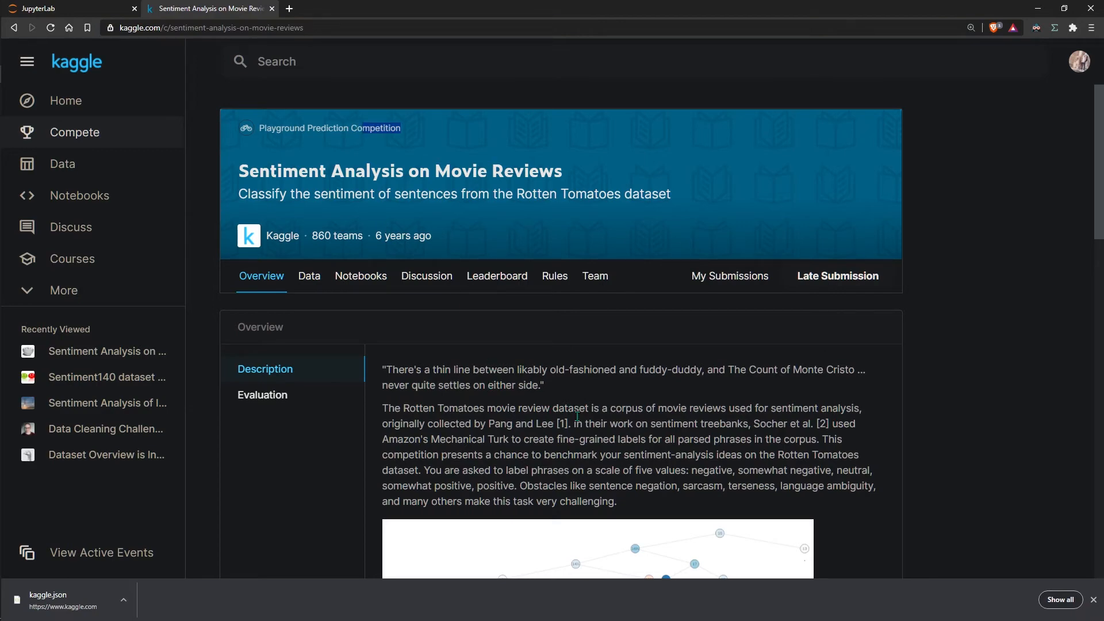
left_click(308, 275)
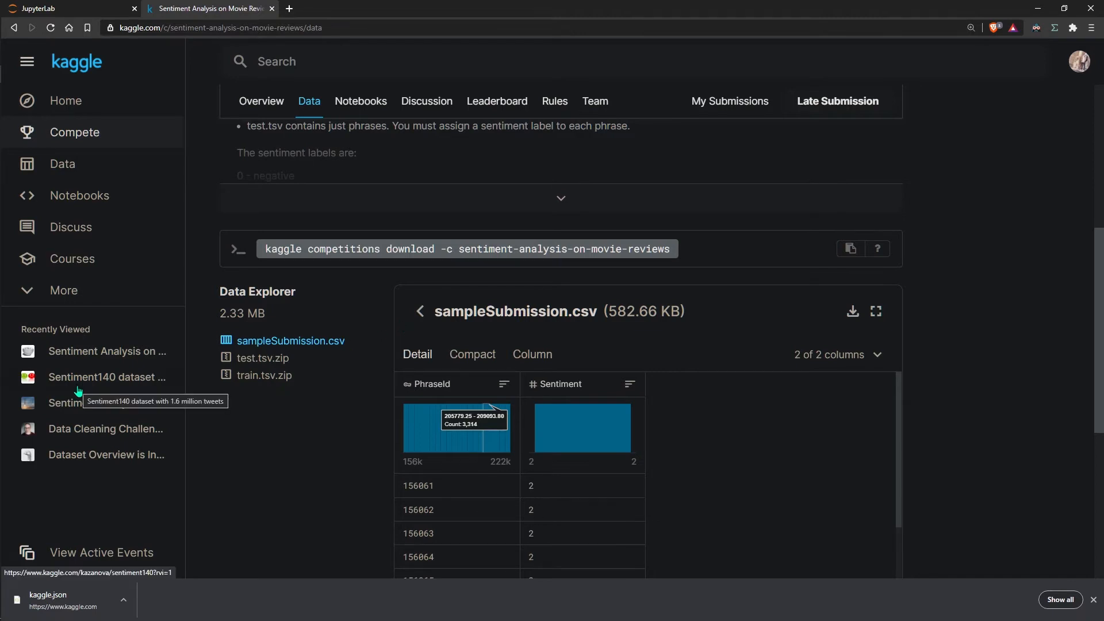
mouse_move(236, 515)
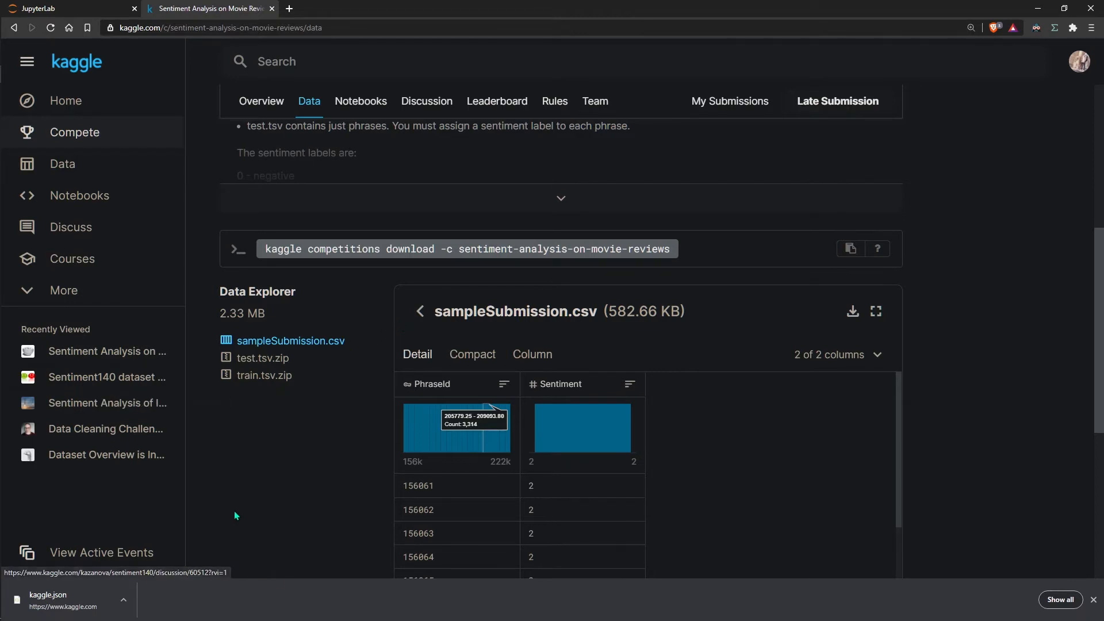
mouse_move(100, 366)
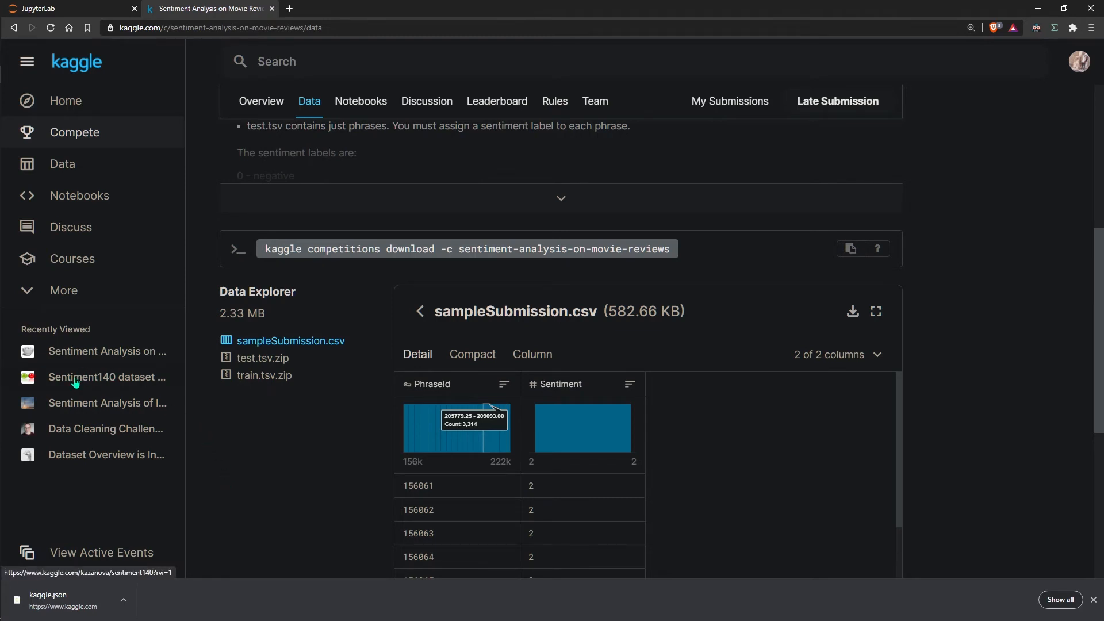
Step: Open Sentiment140, copy its owner/name from the URL, and return to the notebook's empty cell
left_click(107, 377)
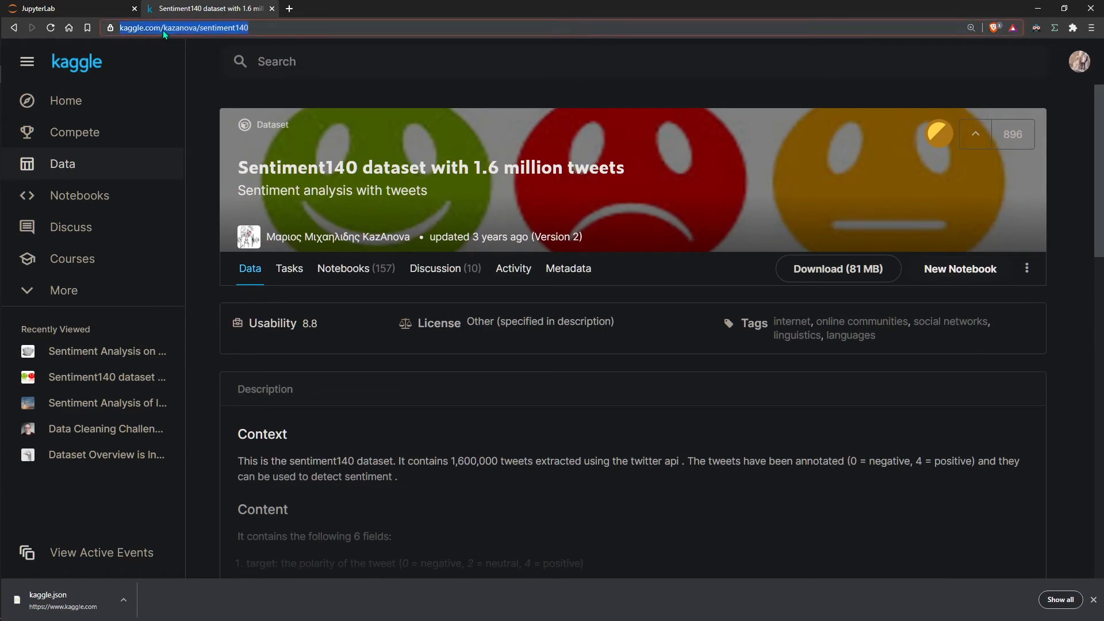
left_click(243, 28)
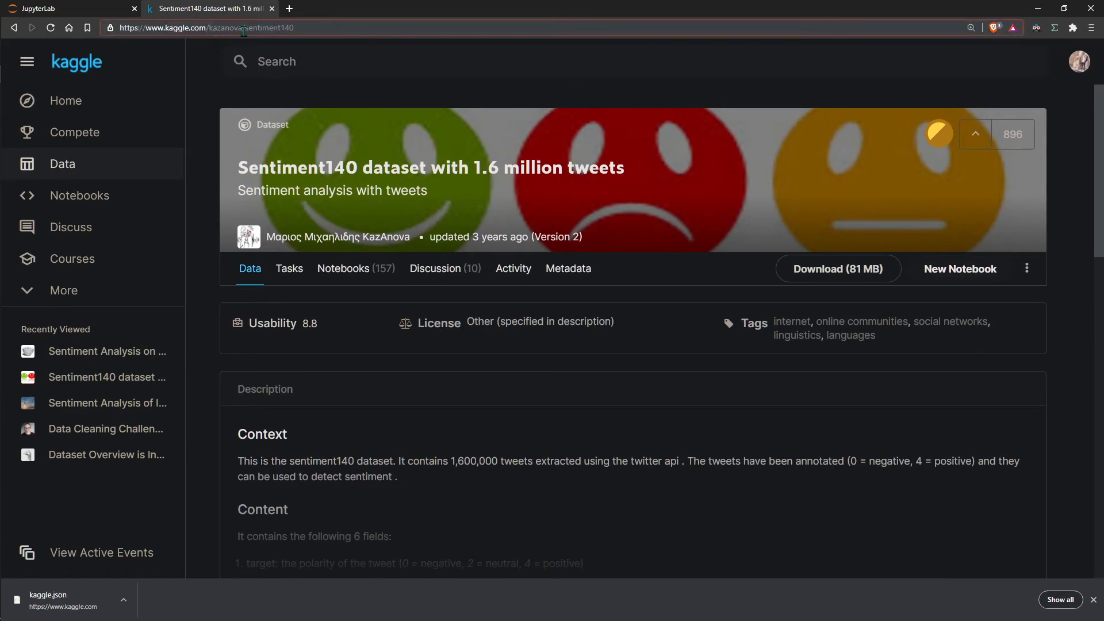
double_click(227, 28)
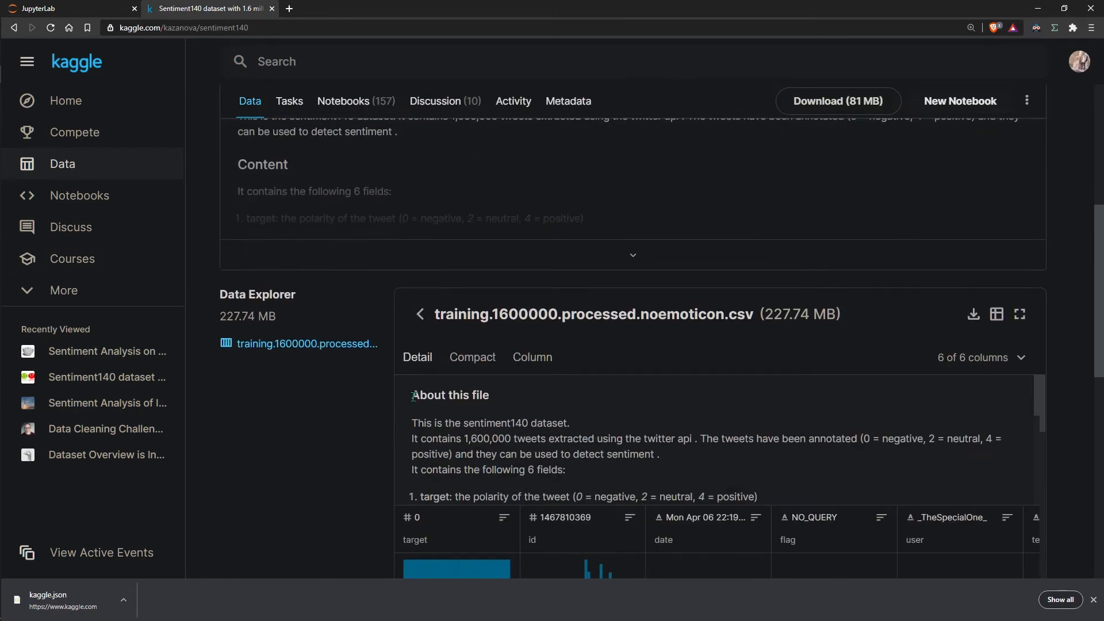
mouse_move(795, 329)
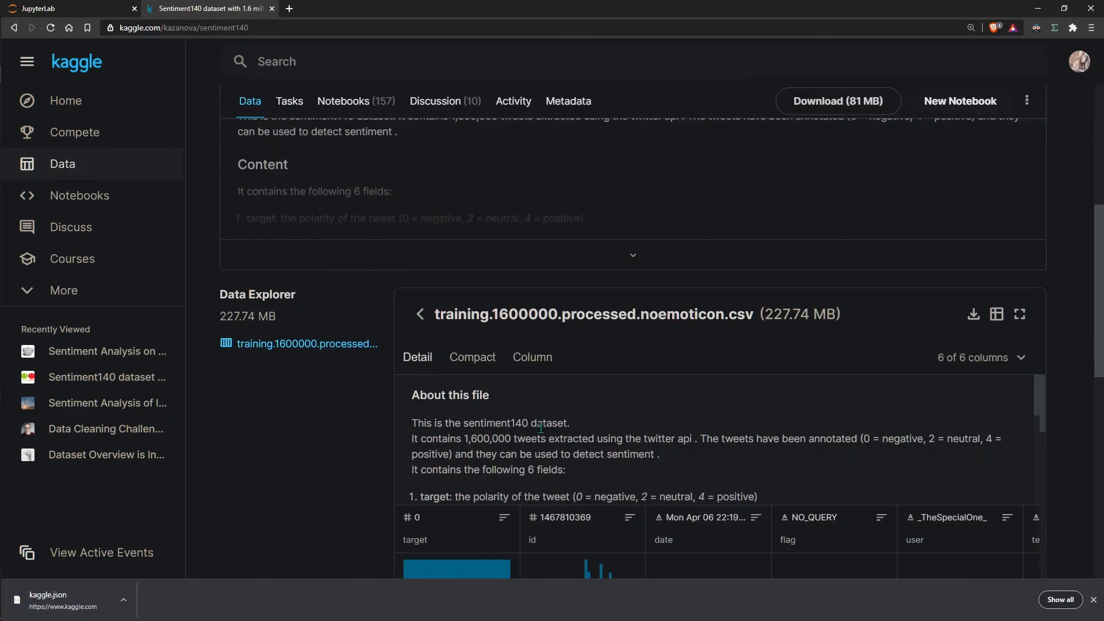
mouse_move(505, 540)
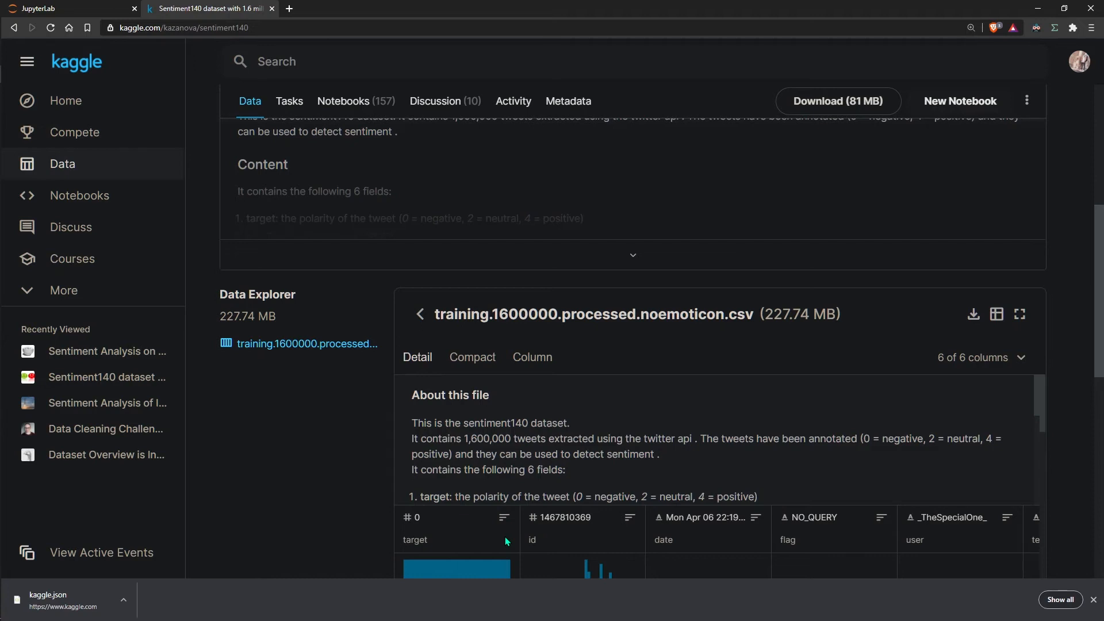
left_click(63, 7)
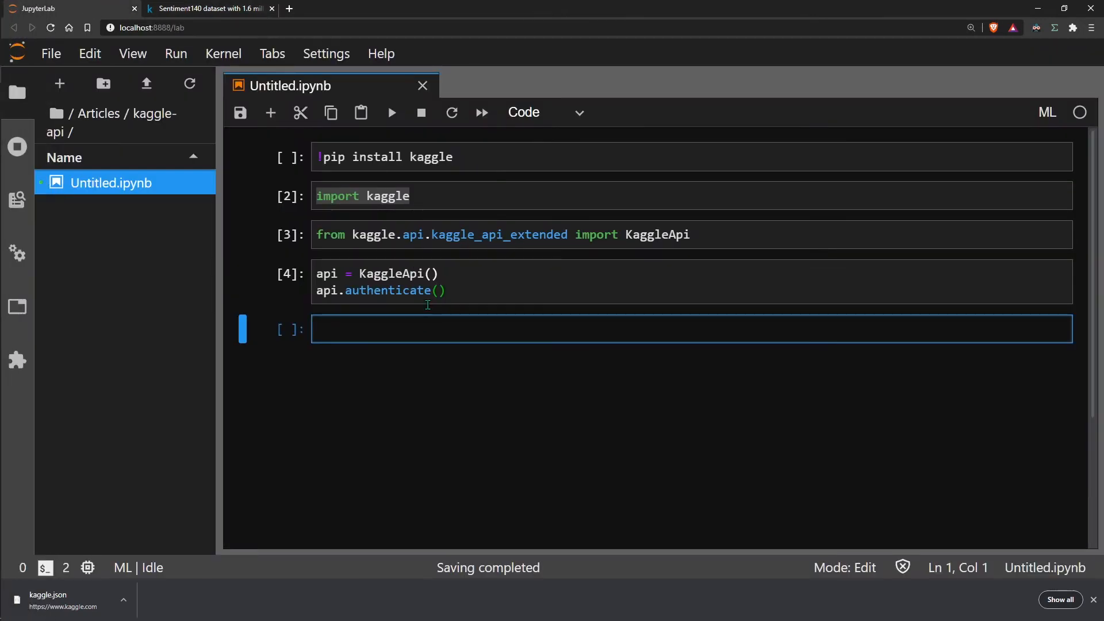
left_click(728, 328)
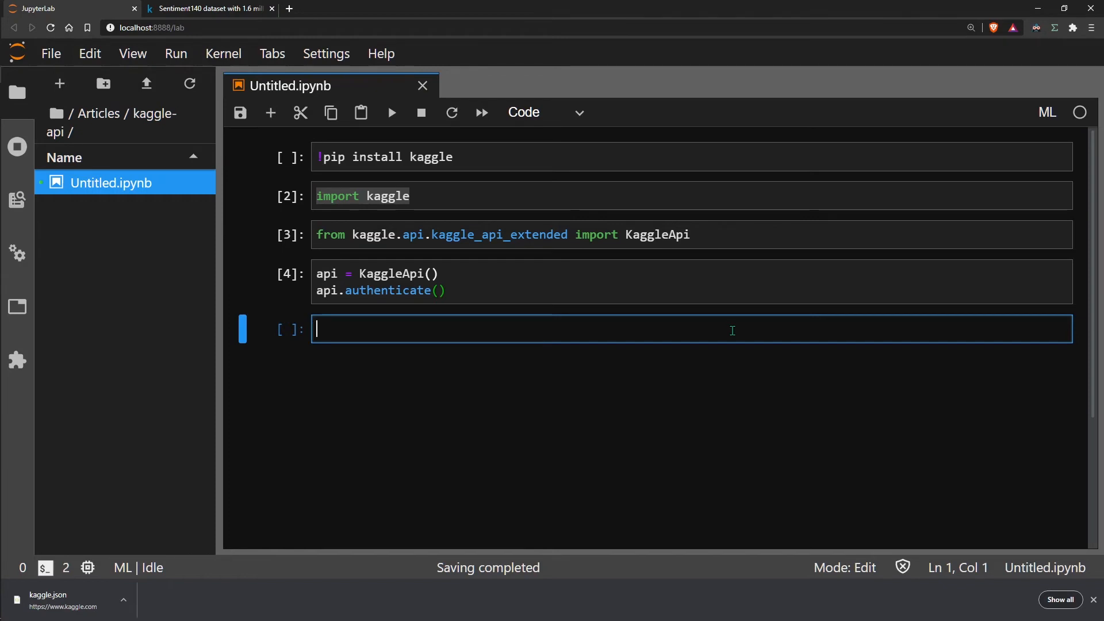
Step: Start api.competition_download_file() with the slug 'sentiment-analysis-on-movie-reviews'
type("api.competition_")
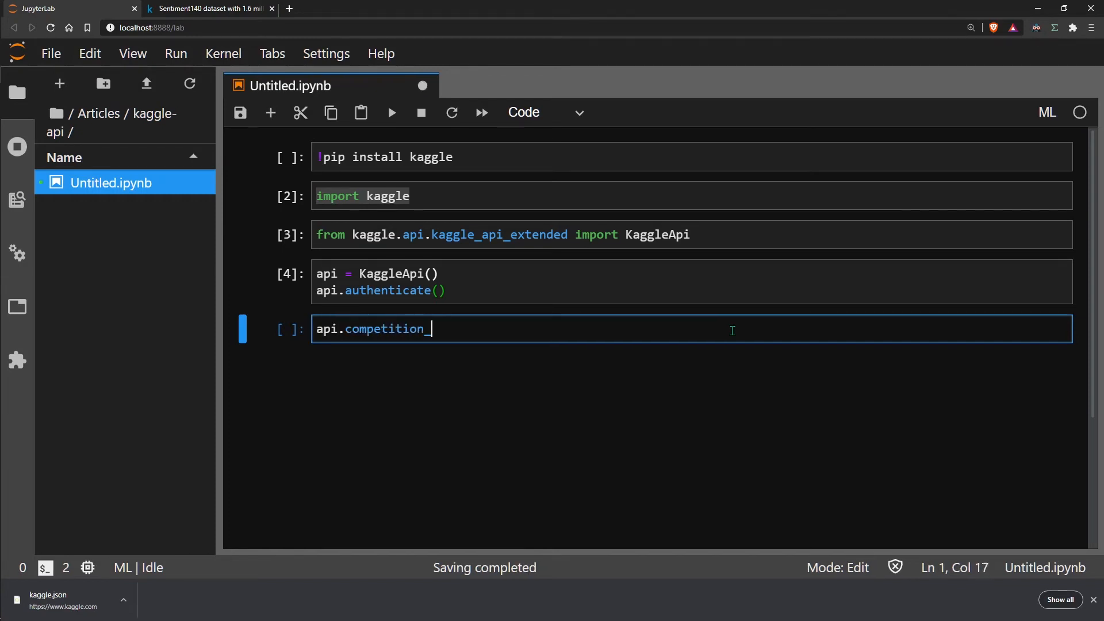
type("download_file")
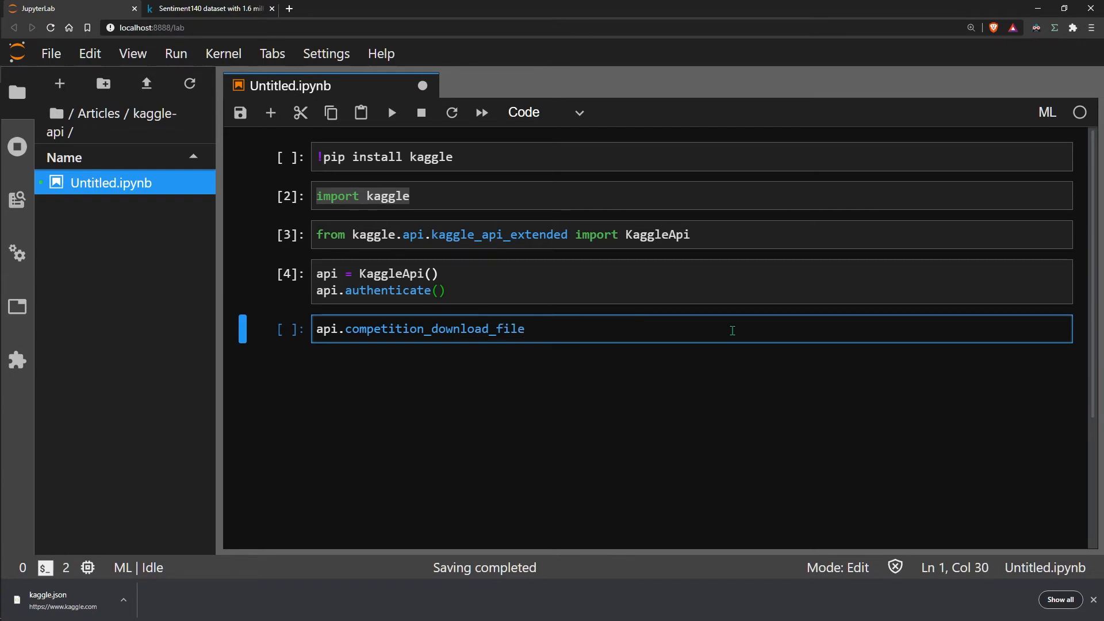
type("()")
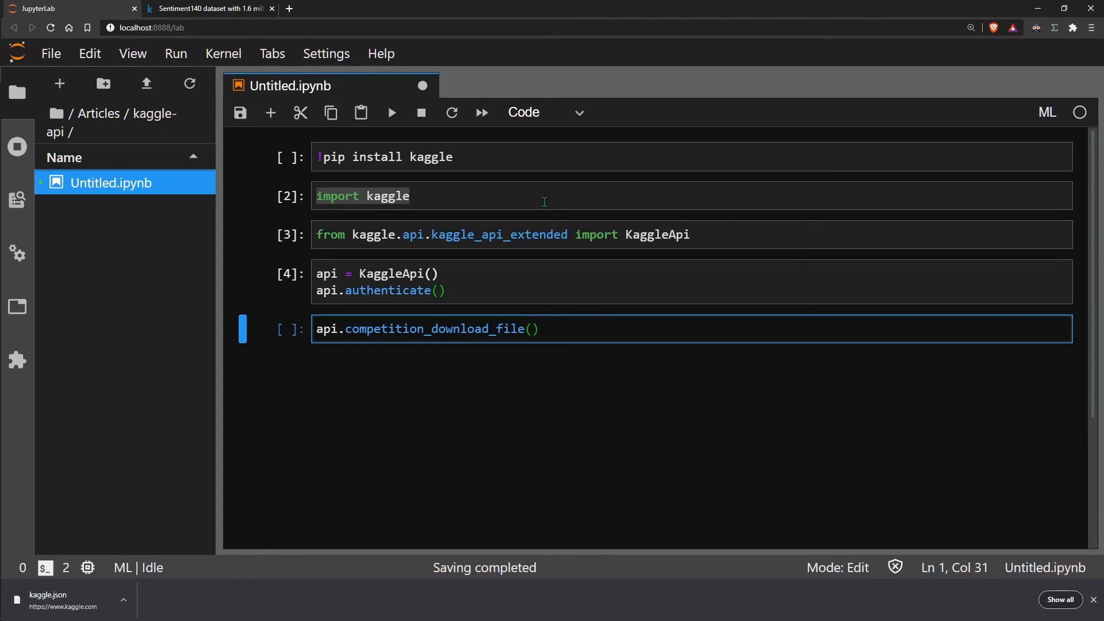
left_click(207, 9)
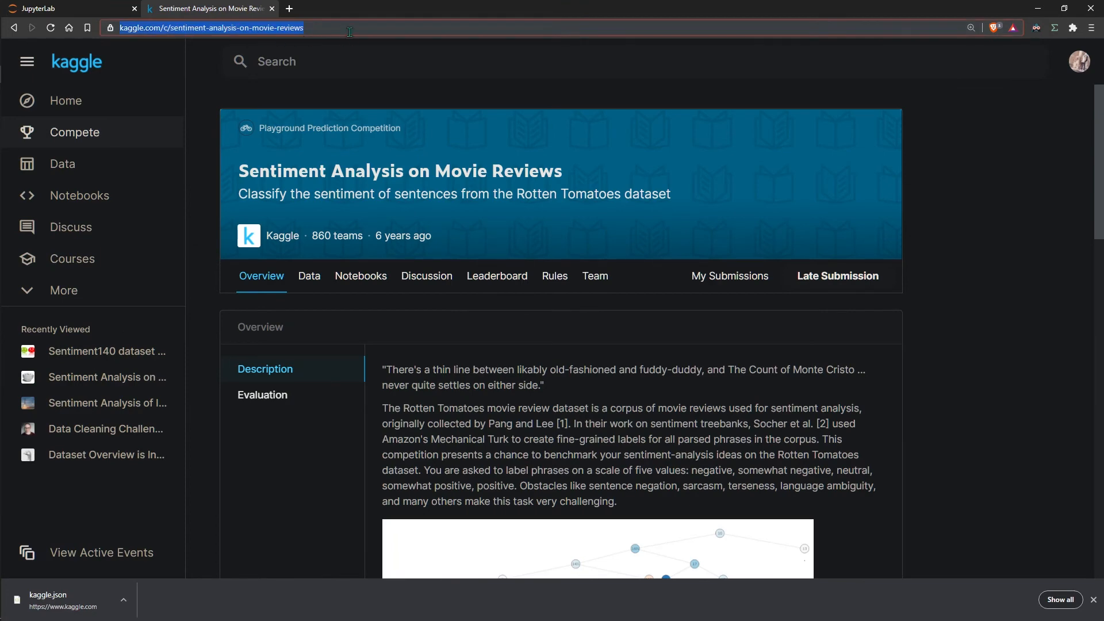
left_click(211, 28)
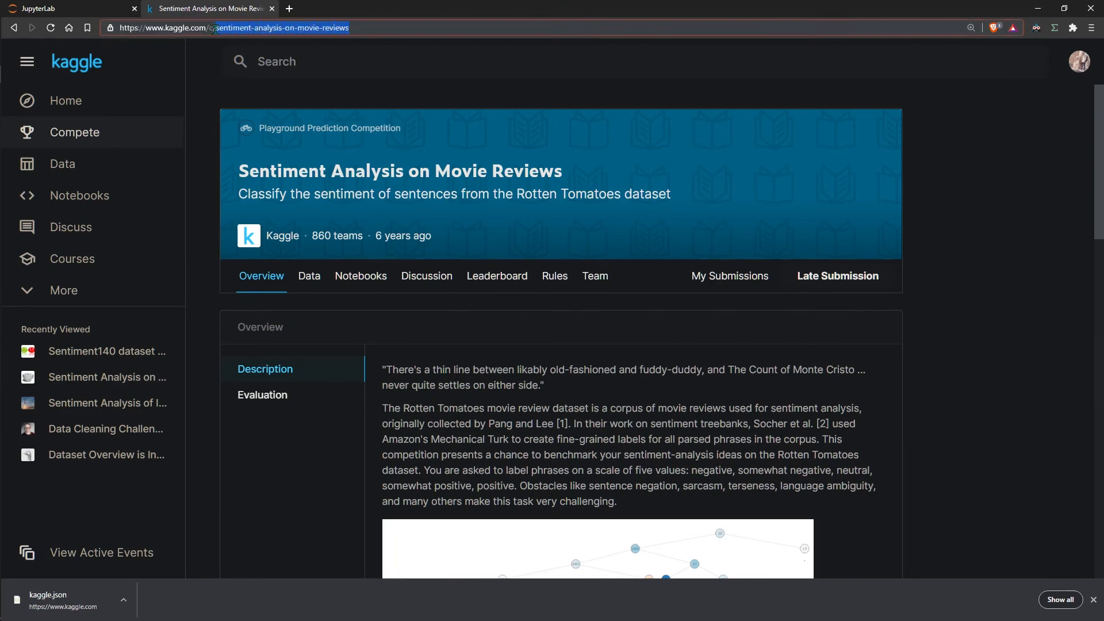
left_click(67, 9)
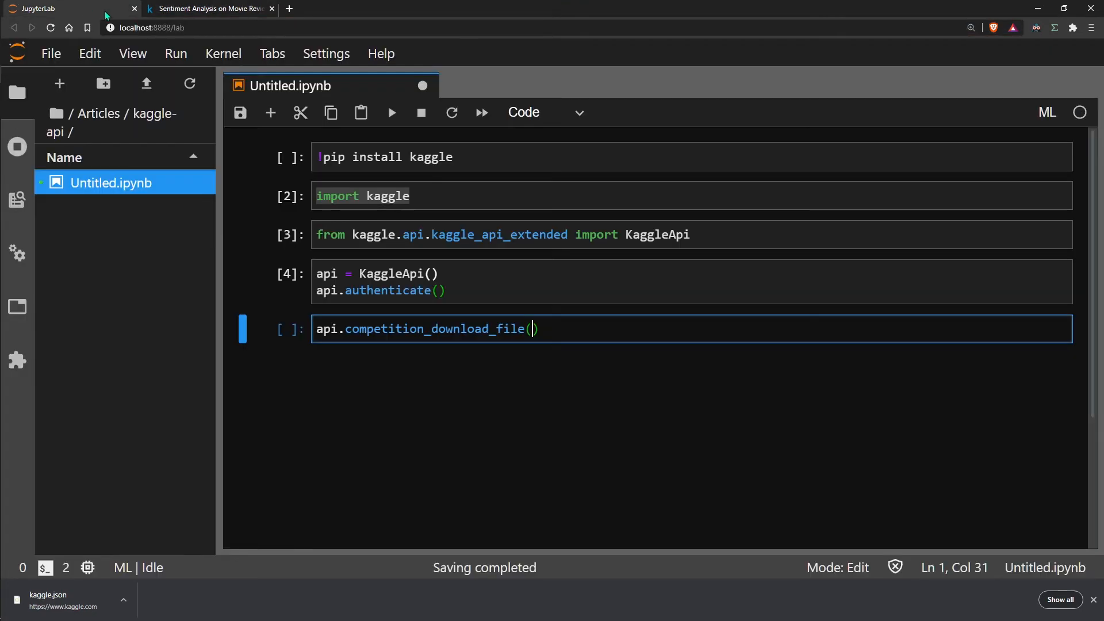
type("'sentiment-analysis-on-movie-reviews',")
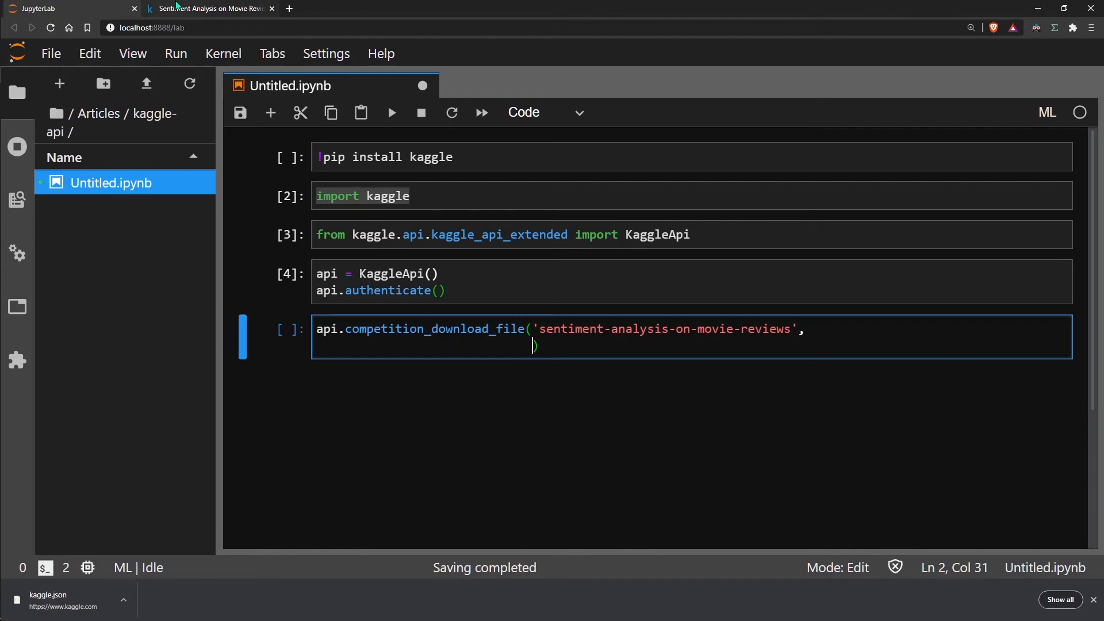
Step: Add 'train.tsv.zip' as the file to download
left_click(210, 8)
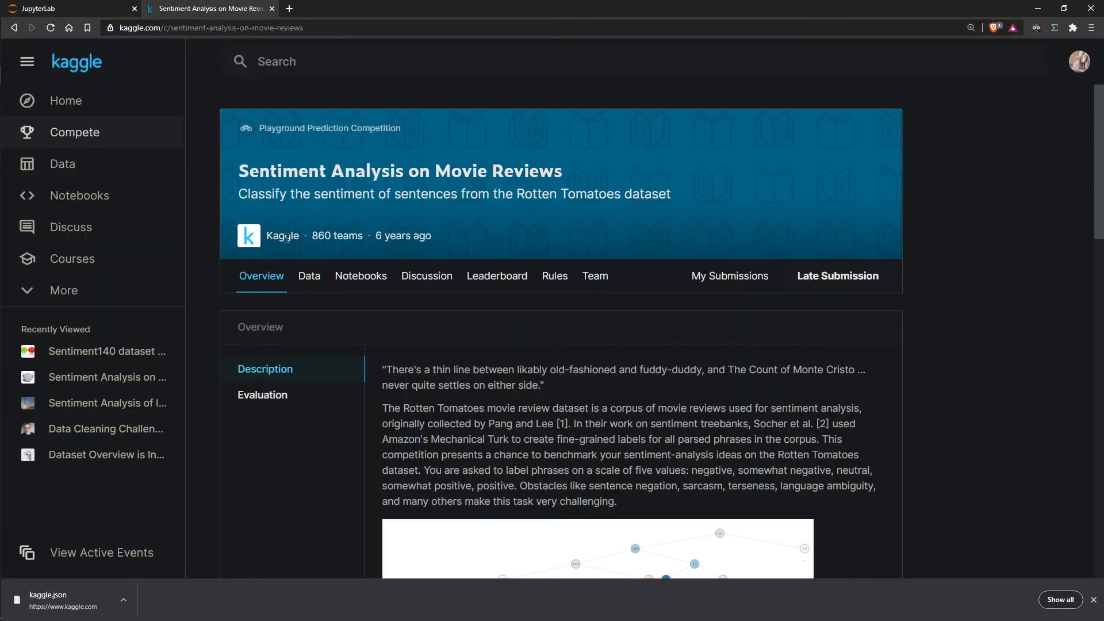
left_click(308, 275)
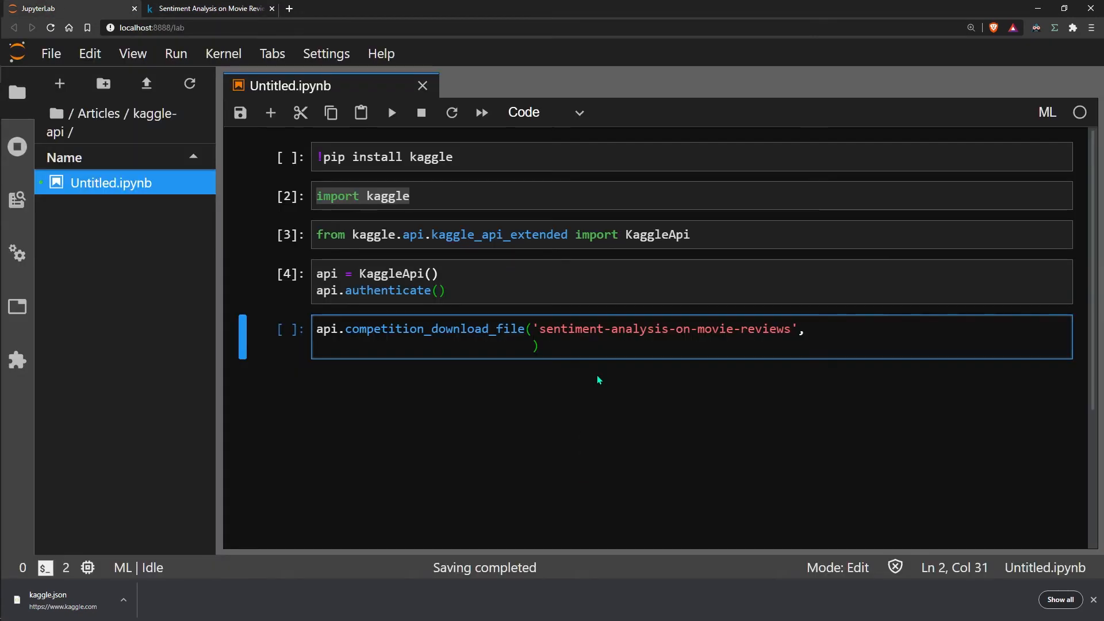
type("tra'")
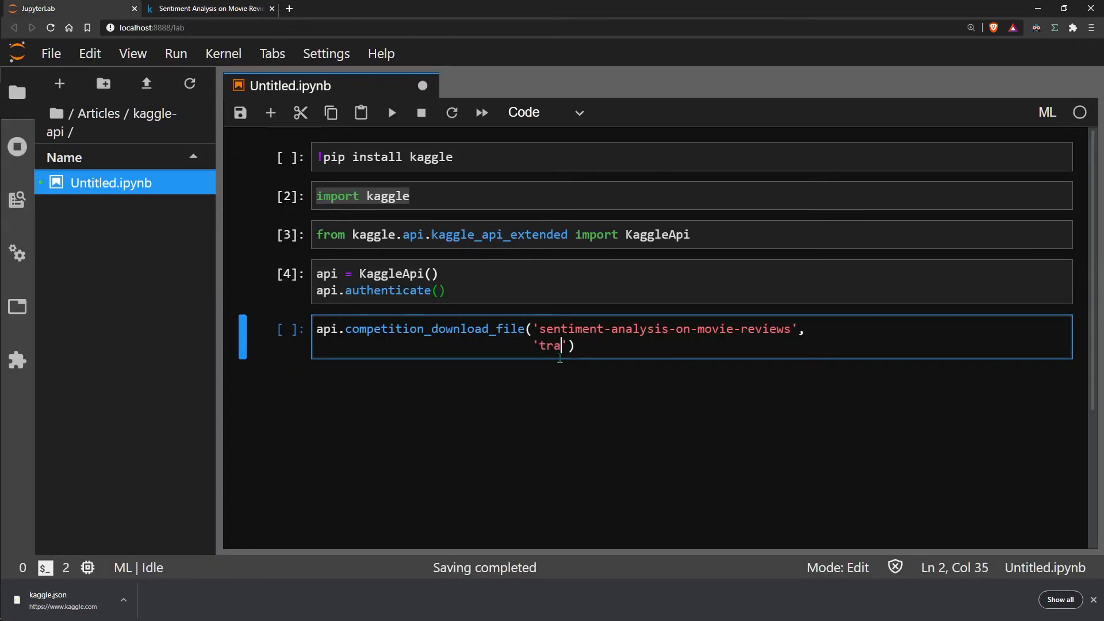
type("in.tsv.zi")
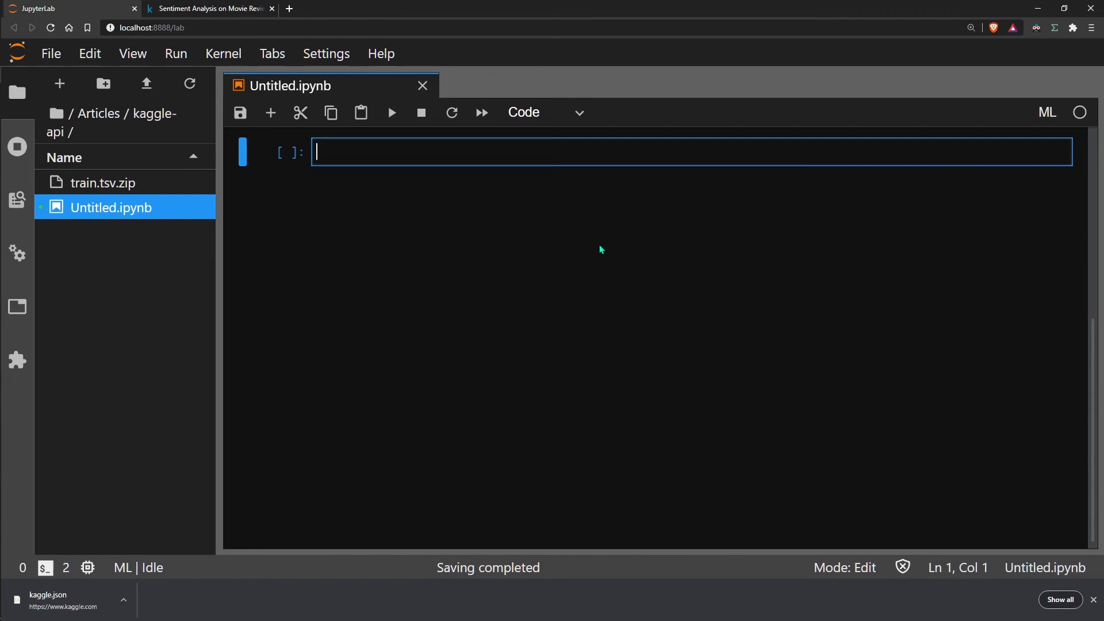
mouse_move(622, 181)
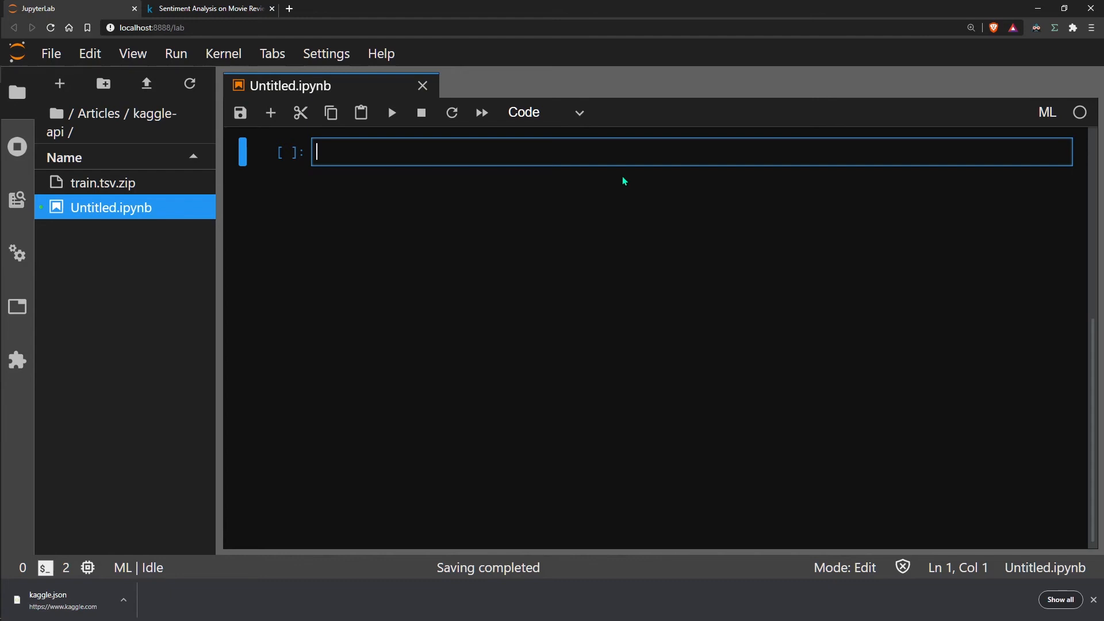
Step: Start api.dataset_download_file() with the dataset 'kazanova/sentiment140'
type("api.d")
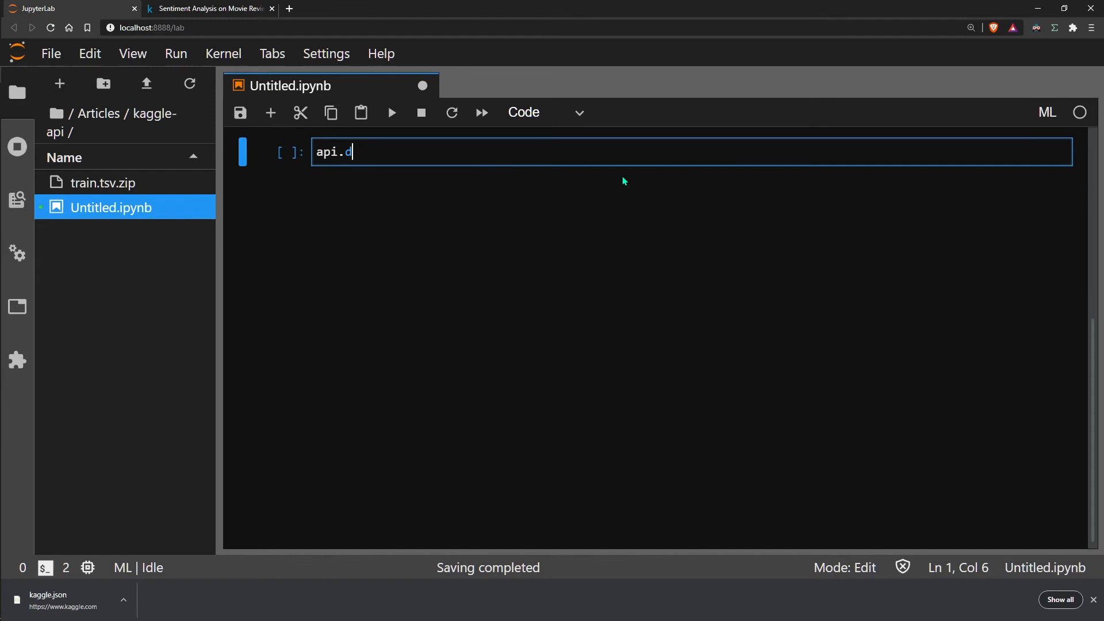
type("ataset_download")
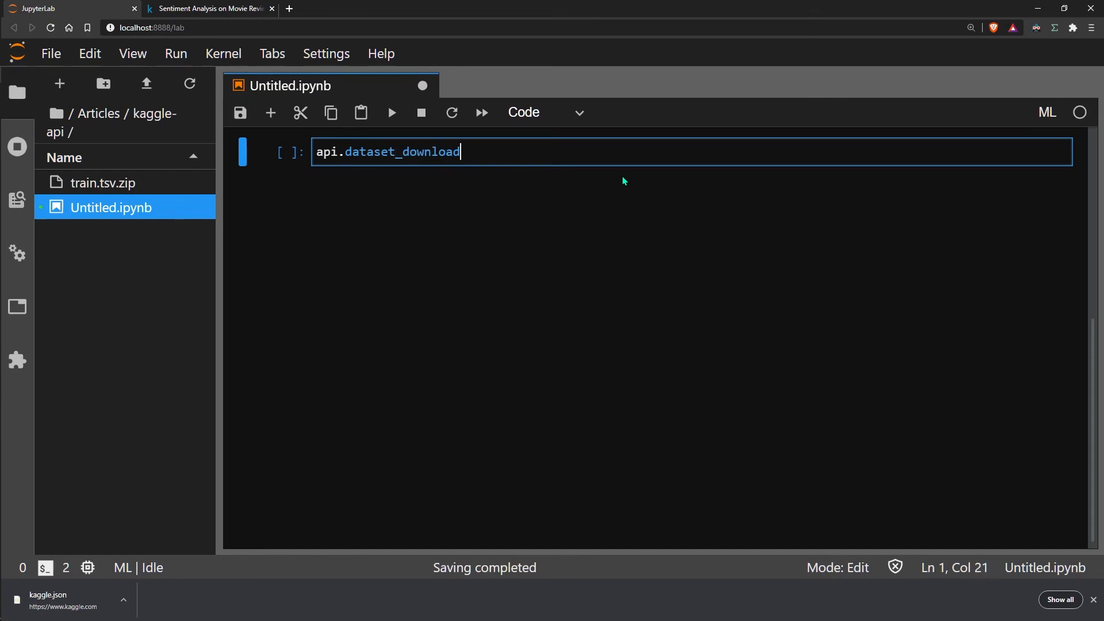
type("_file()")
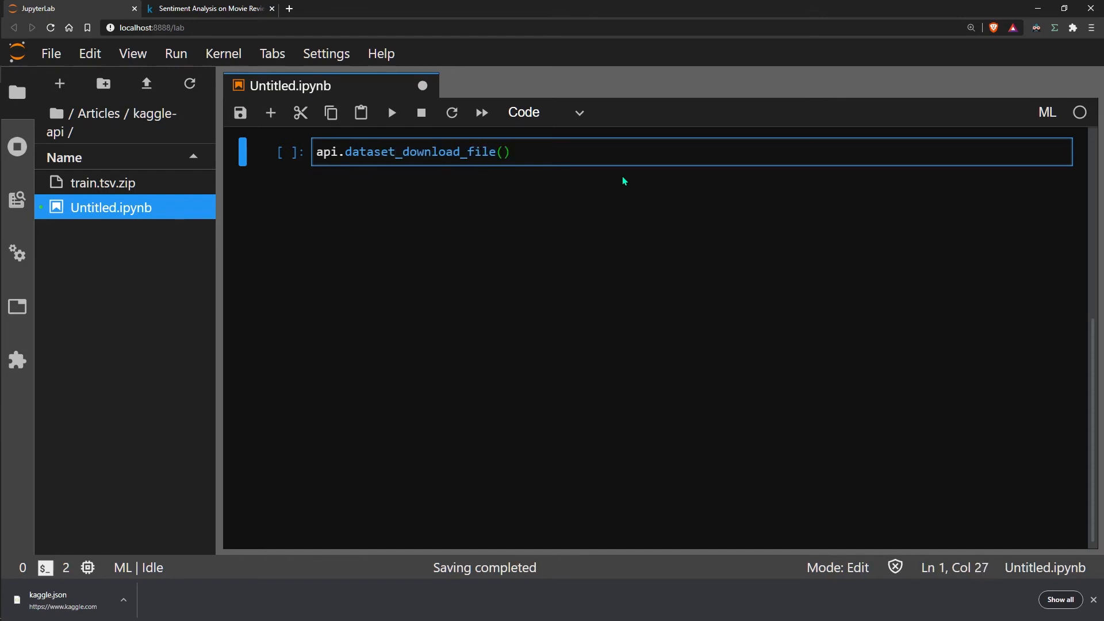
mouse_move(614, 176)
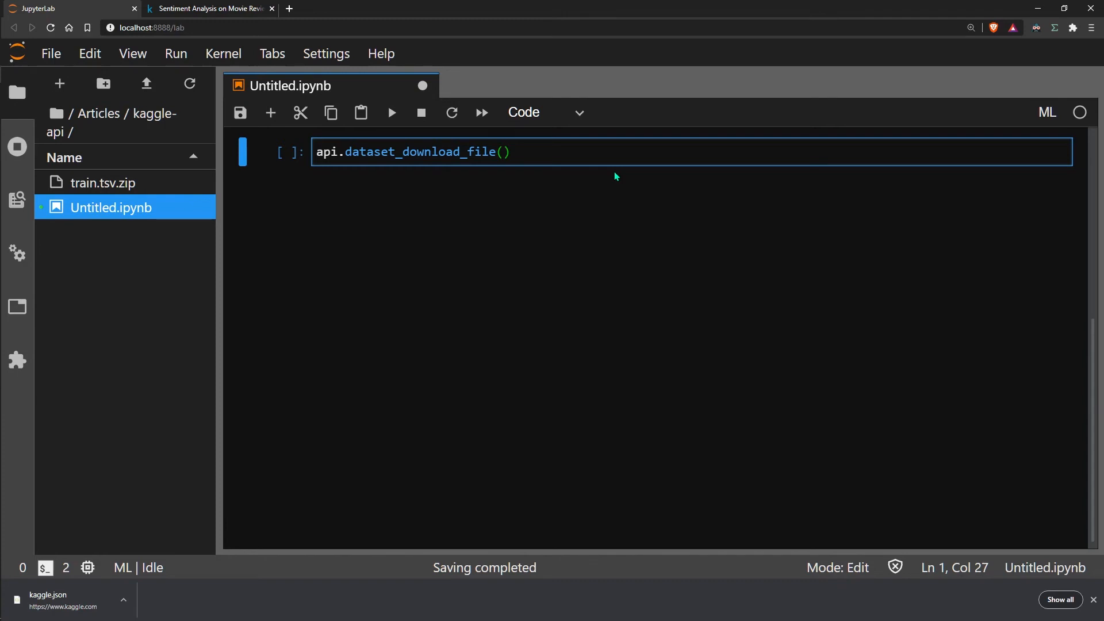
left_click(210, 8)
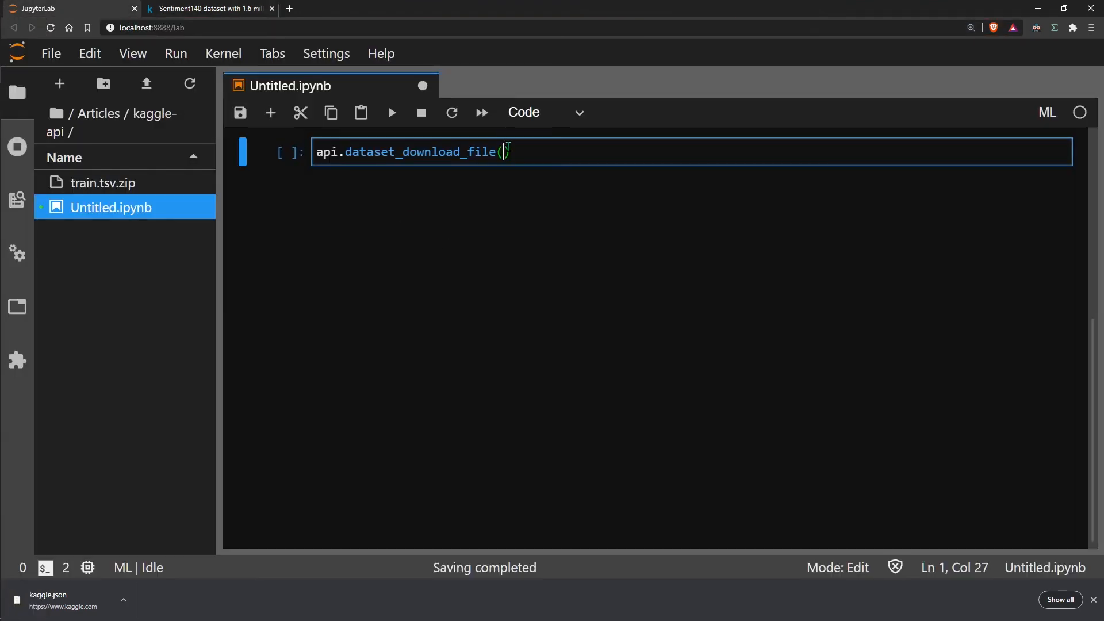
type("'kazanova/sentiment140',")
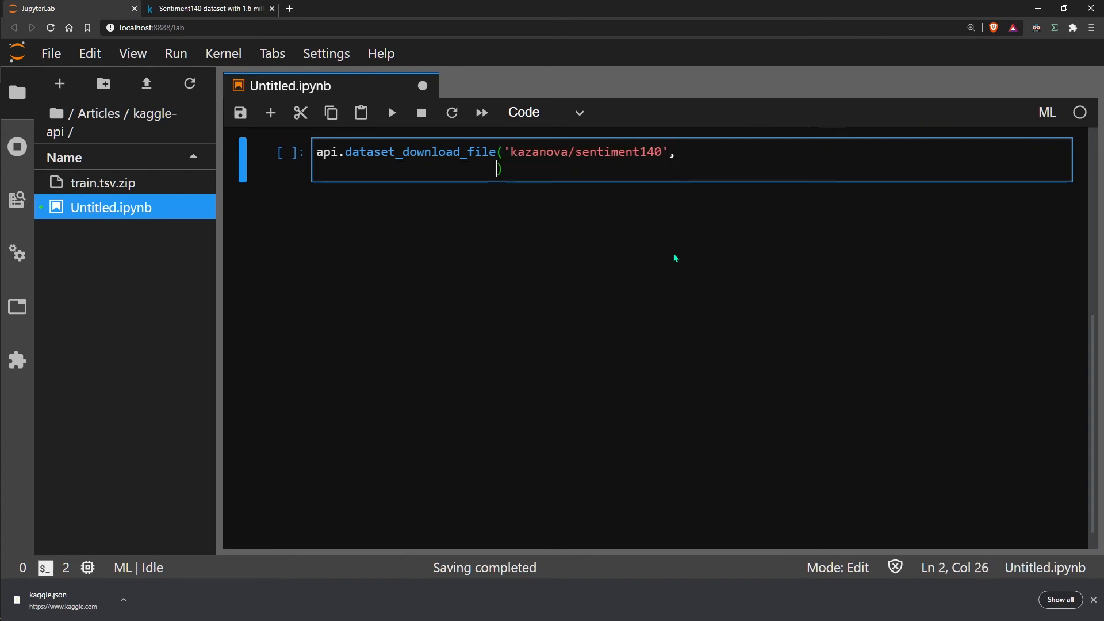
Step: Add file_name with the training CSV name copied from Kaggle and run the cell
type("file_name=")
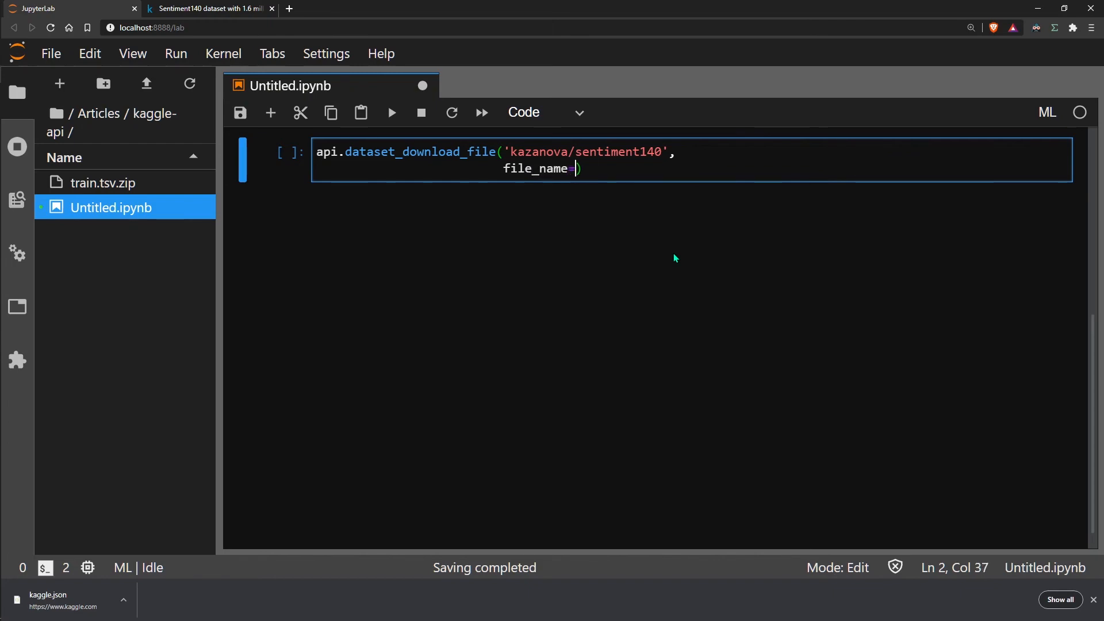
left_click(208, 8)
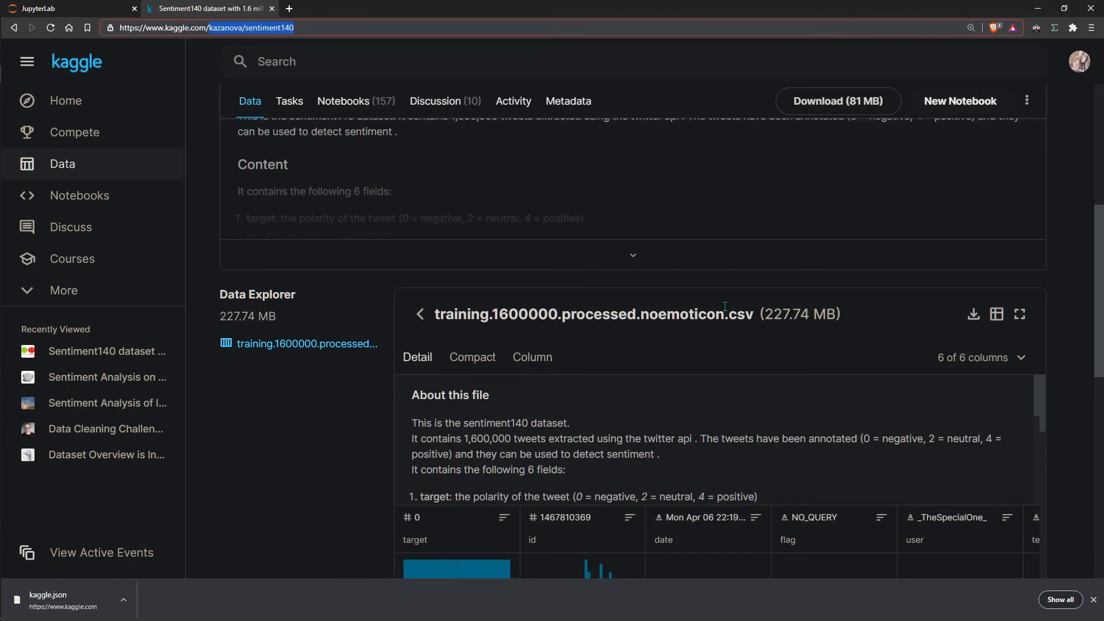
double_click(594, 314)
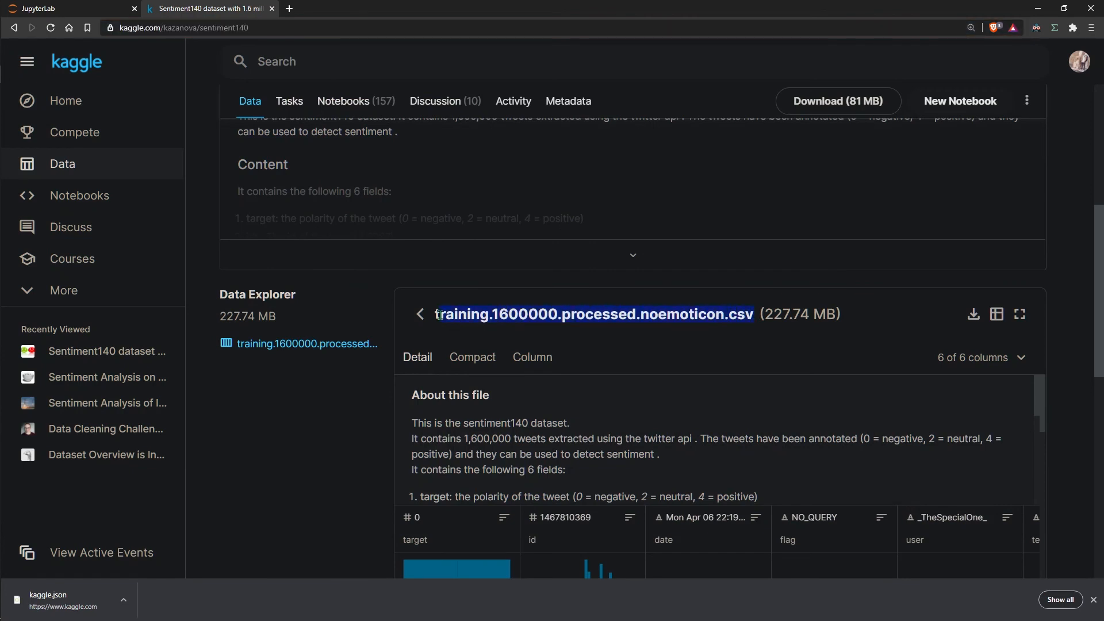
left_click(63, 8)
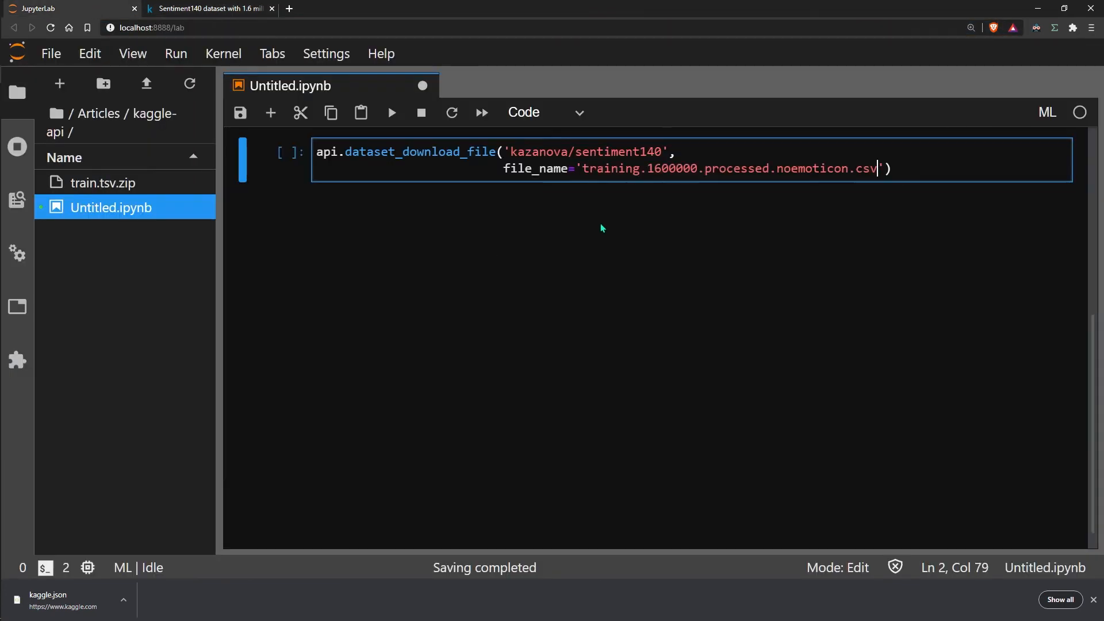
key("shift+enter")
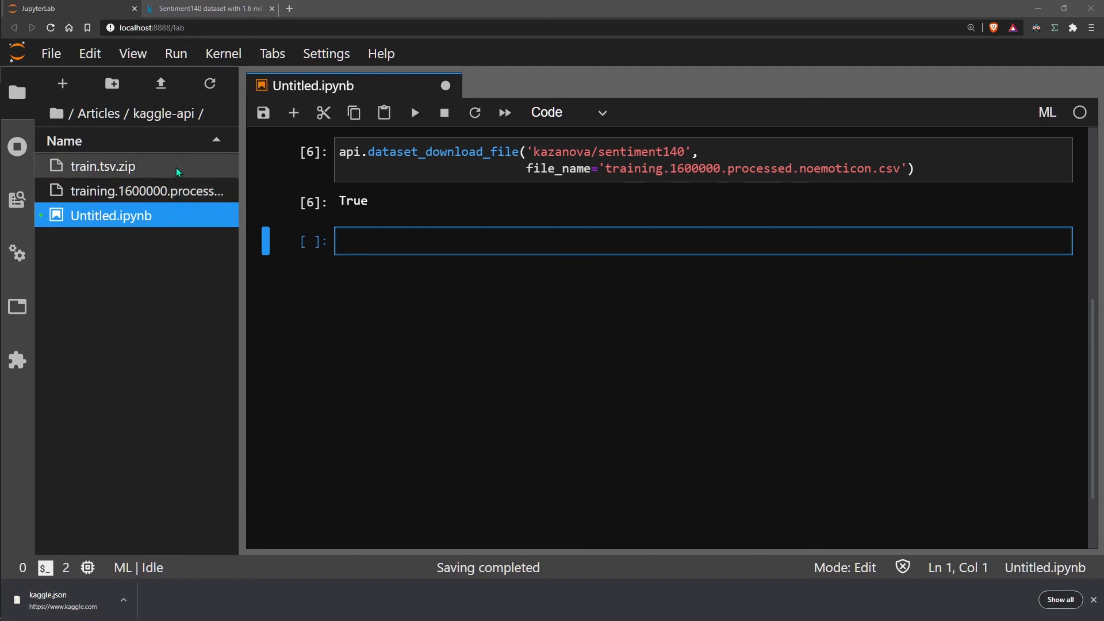
mouse_move(929, 535)
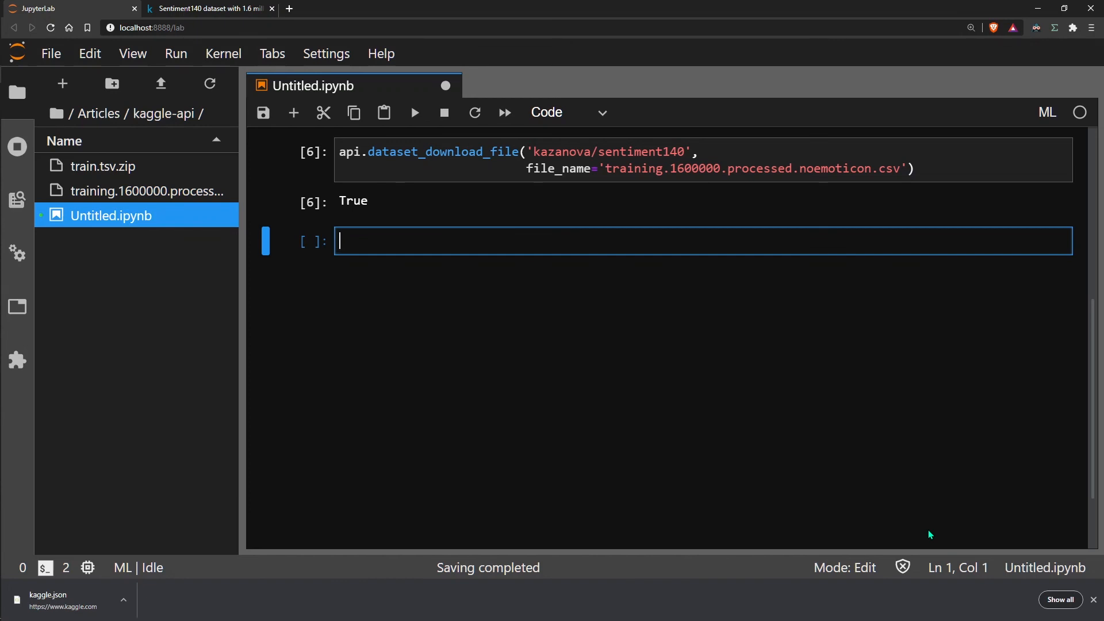
Step: Import zipfile and open train.tsv.zip in read mode with zipfile.ZipFile
type("import")
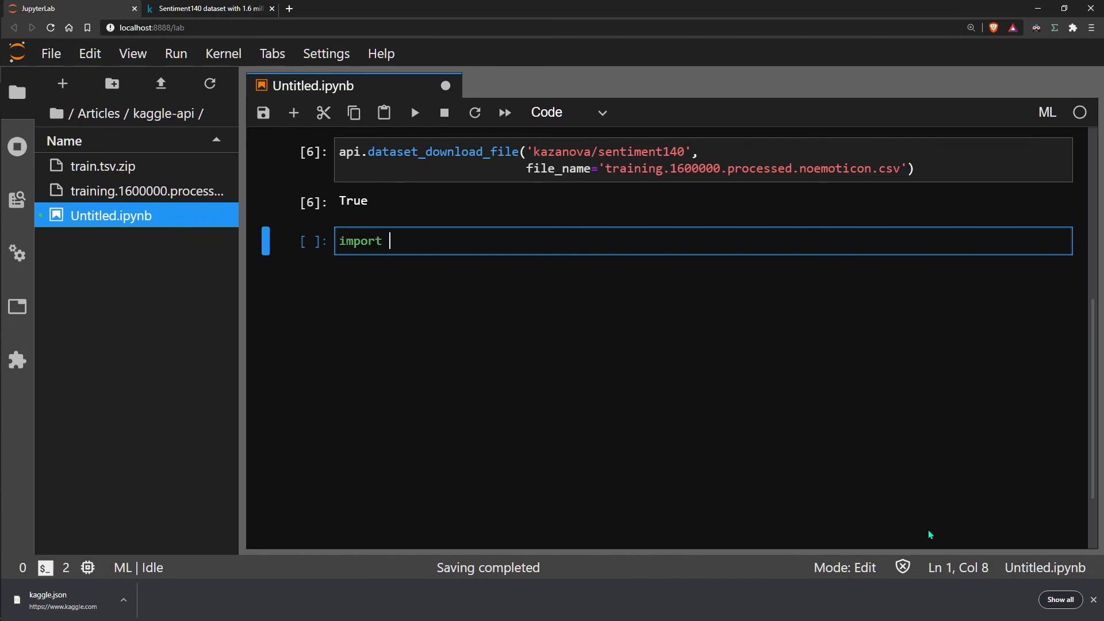
type("zipfile")
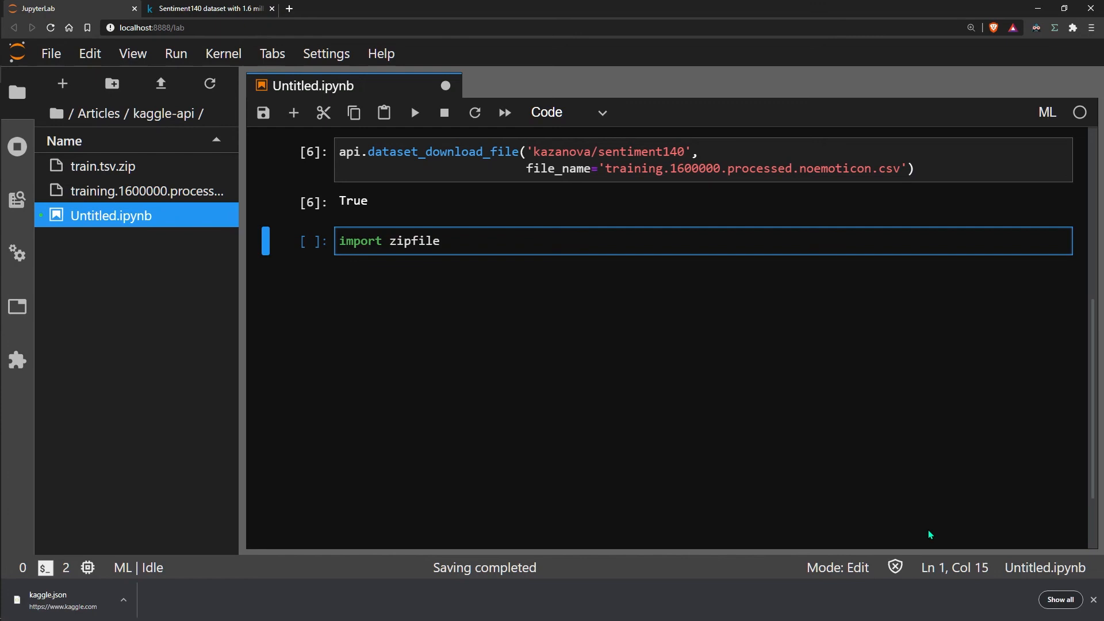
type("with z")
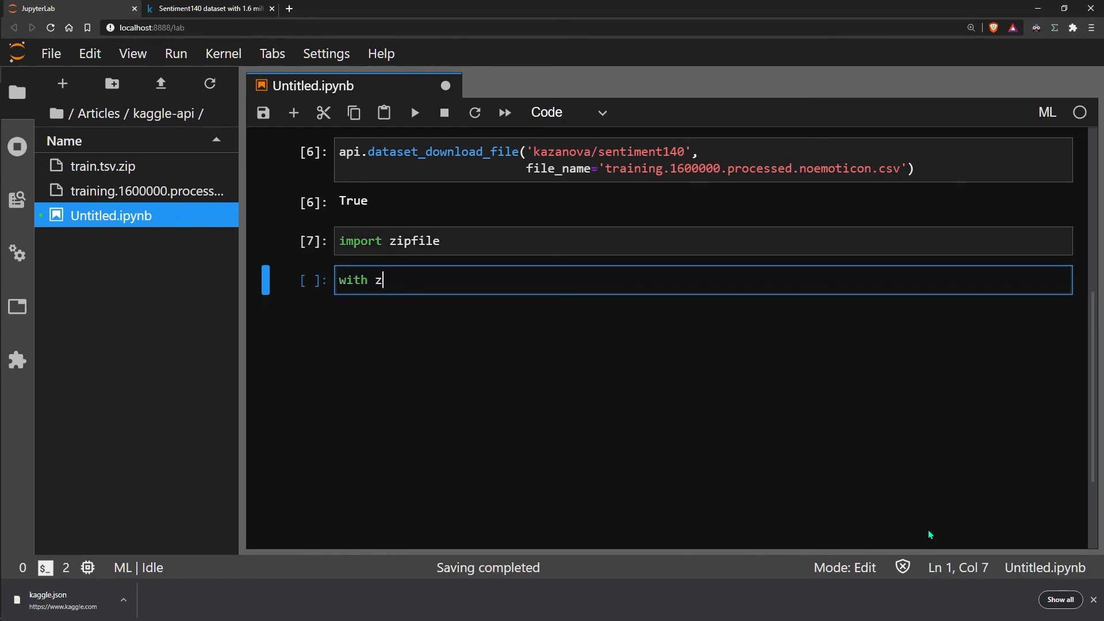
type("ipfil")
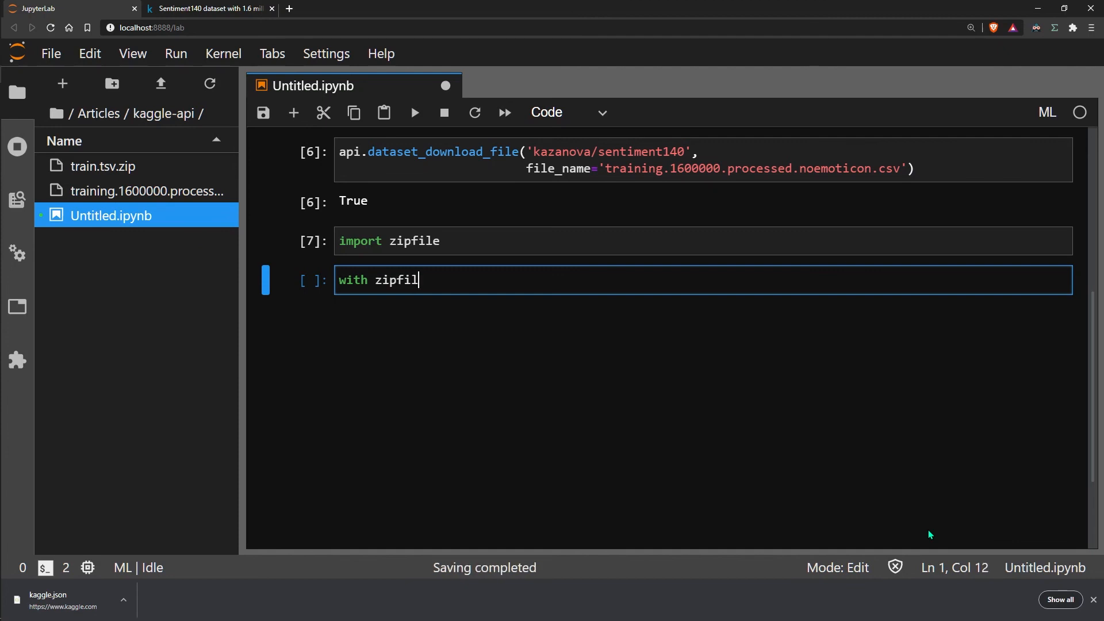
type("e.ZipFile('")
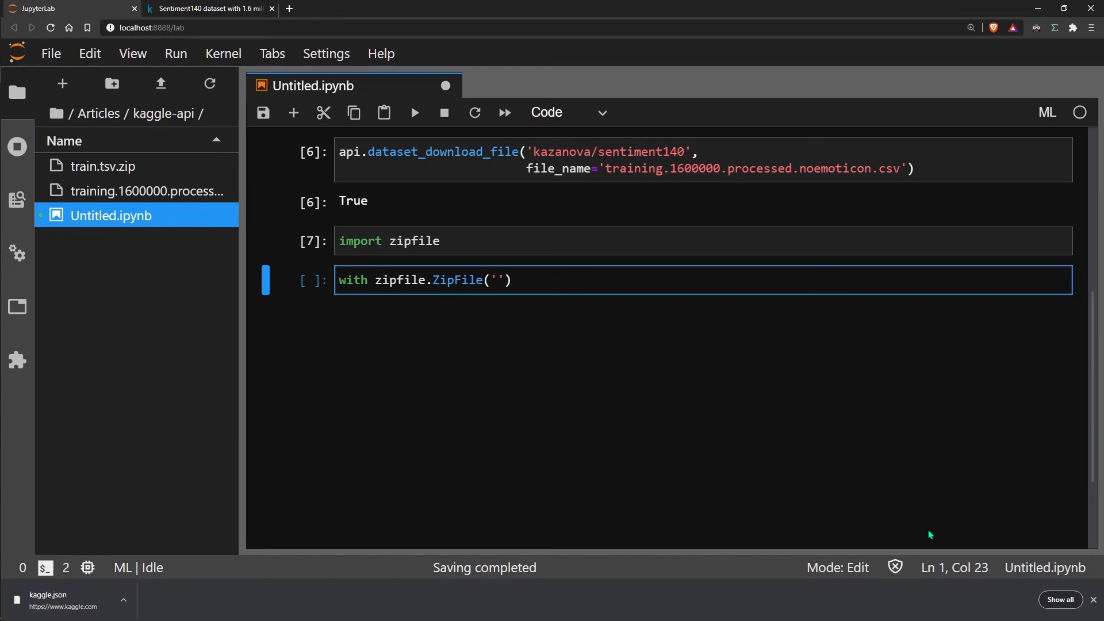
type("traon")
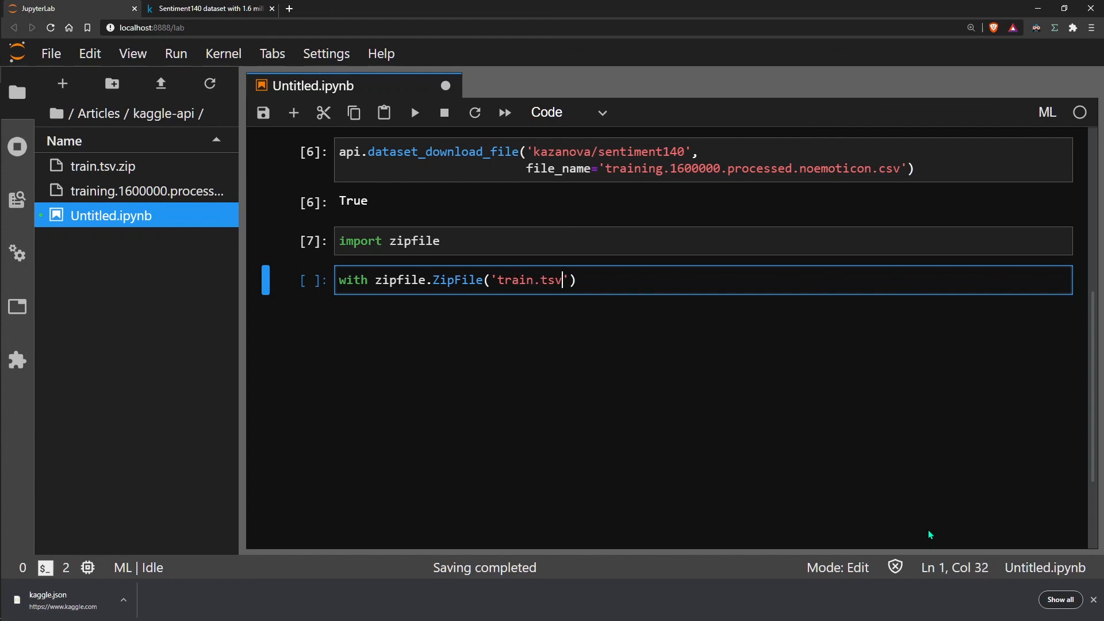
type(".zip")
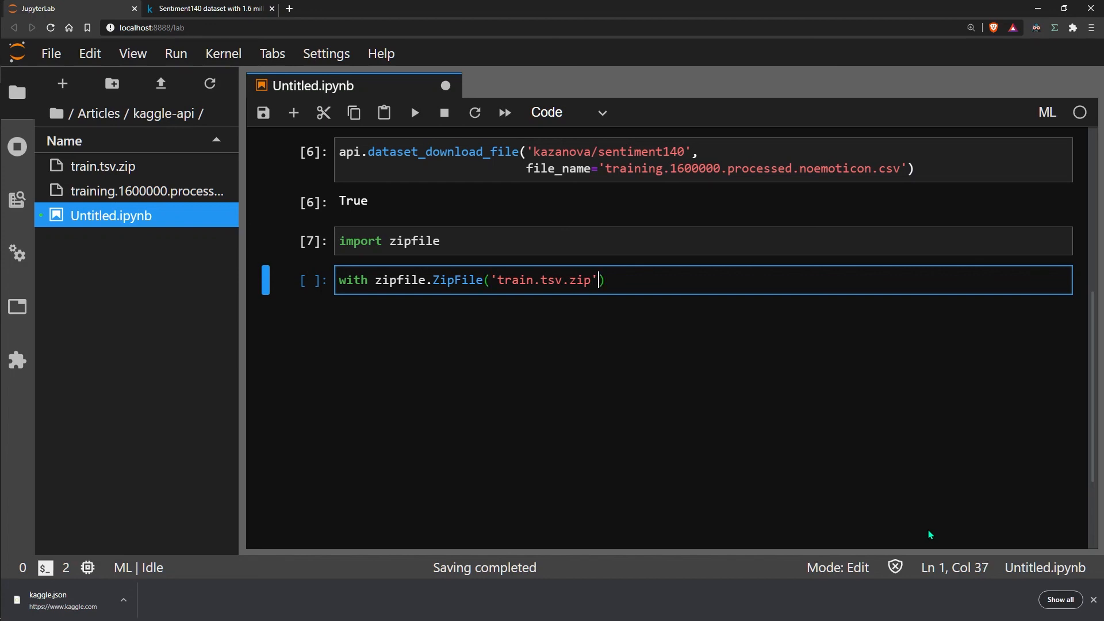
type(", 'r'")
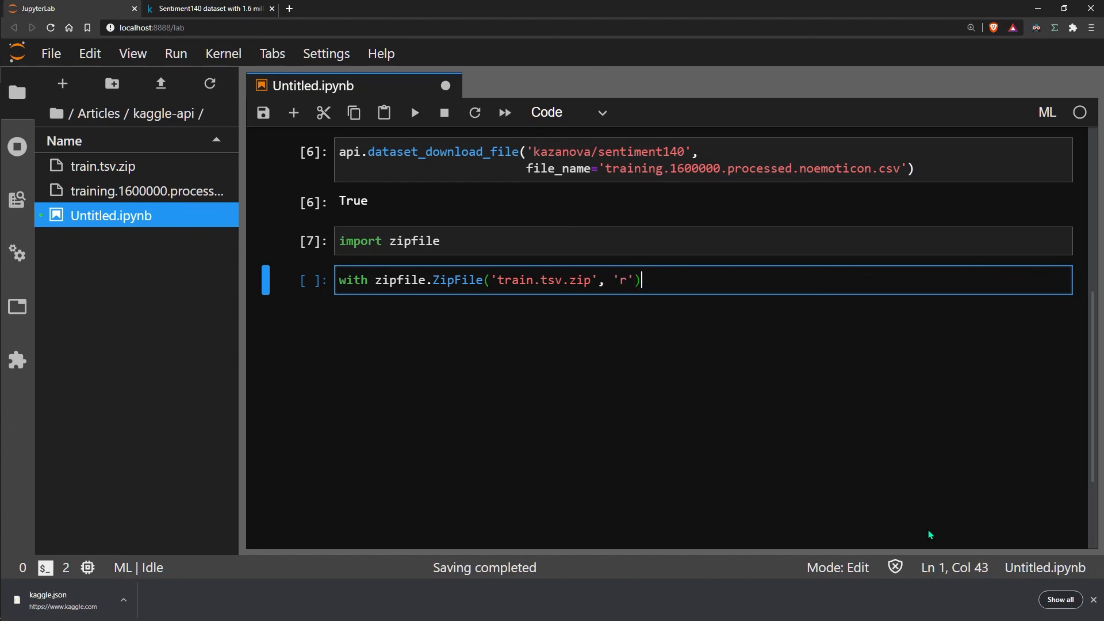
Step: Bind the archive as zipref and call extractall() inside the with block
type("as z")
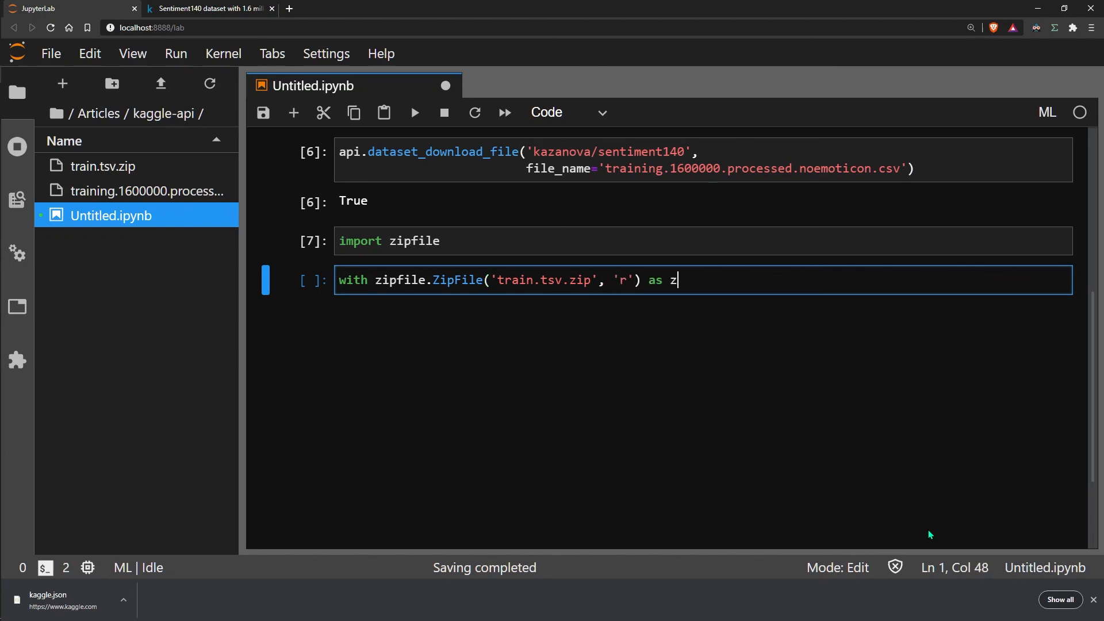
type("ipfile")
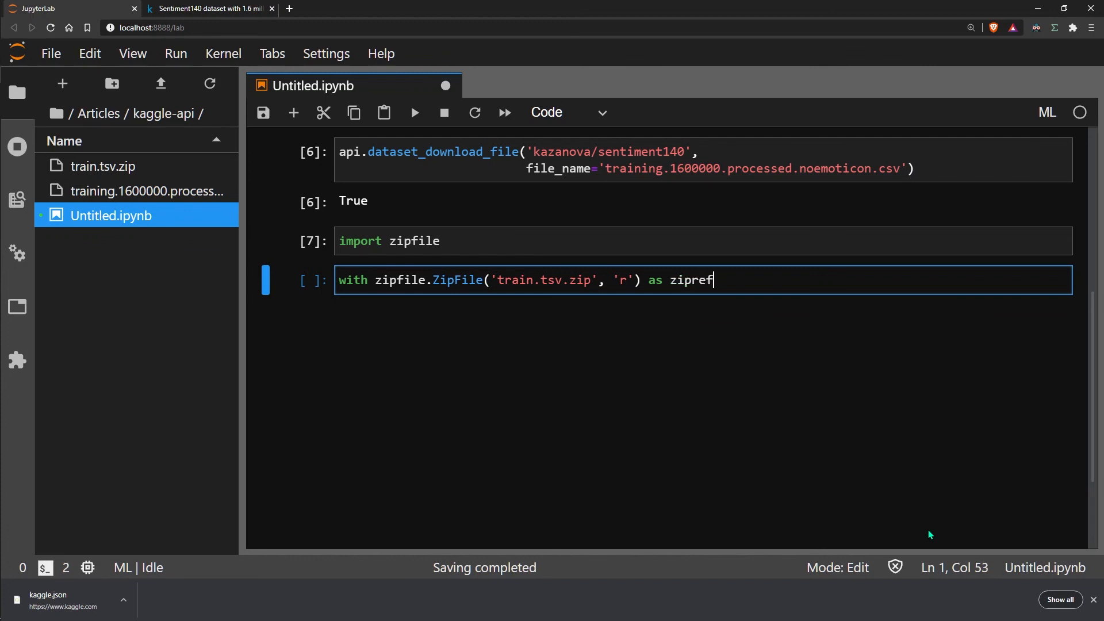
key("Enter")
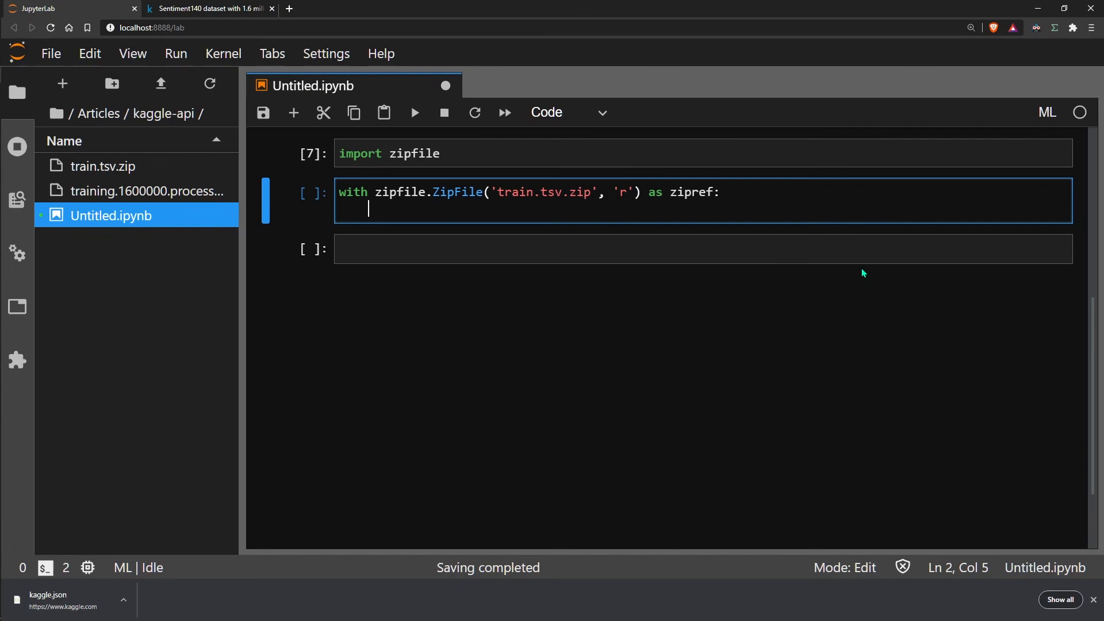
type("zipref.extr")
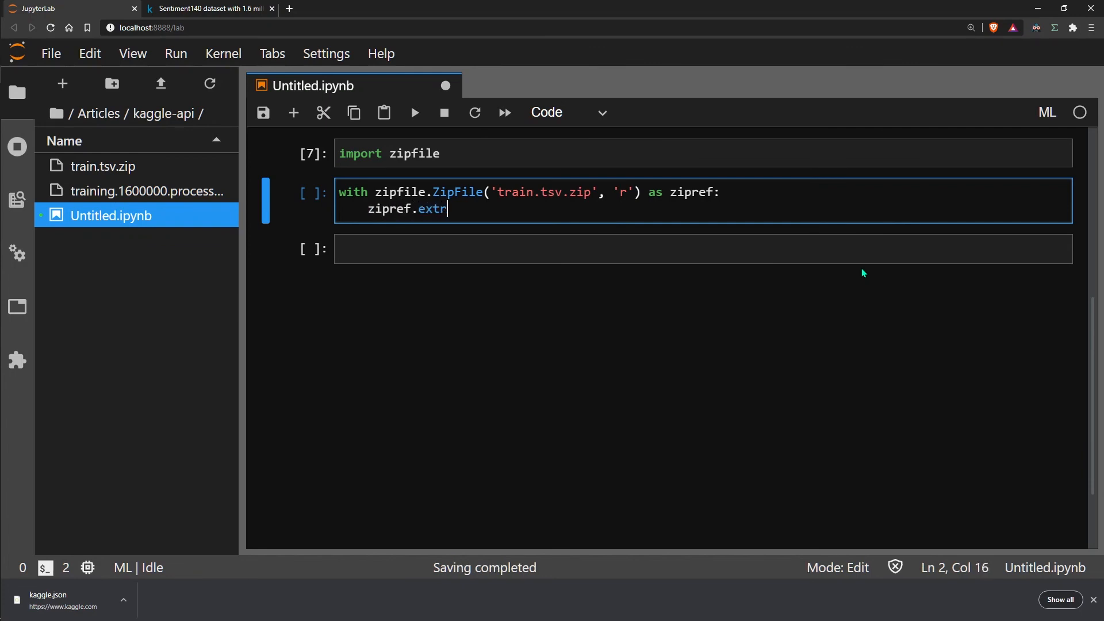
type("actall(")
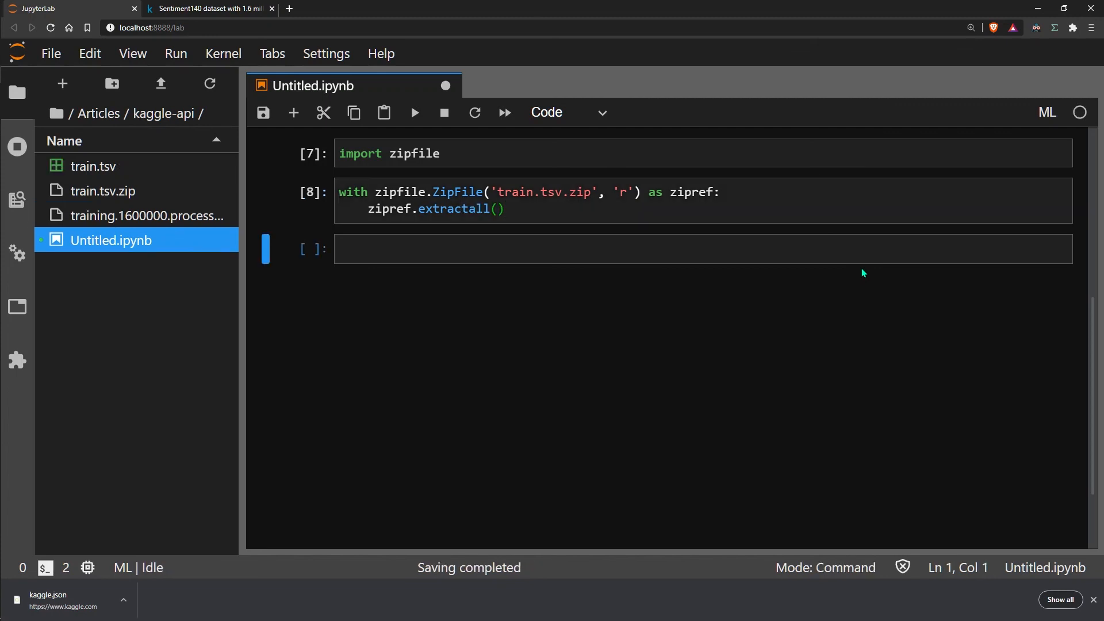
Step: Open train.tsv in the CSV viewer, then return to Untitled.ipynb
left_click(92, 167)
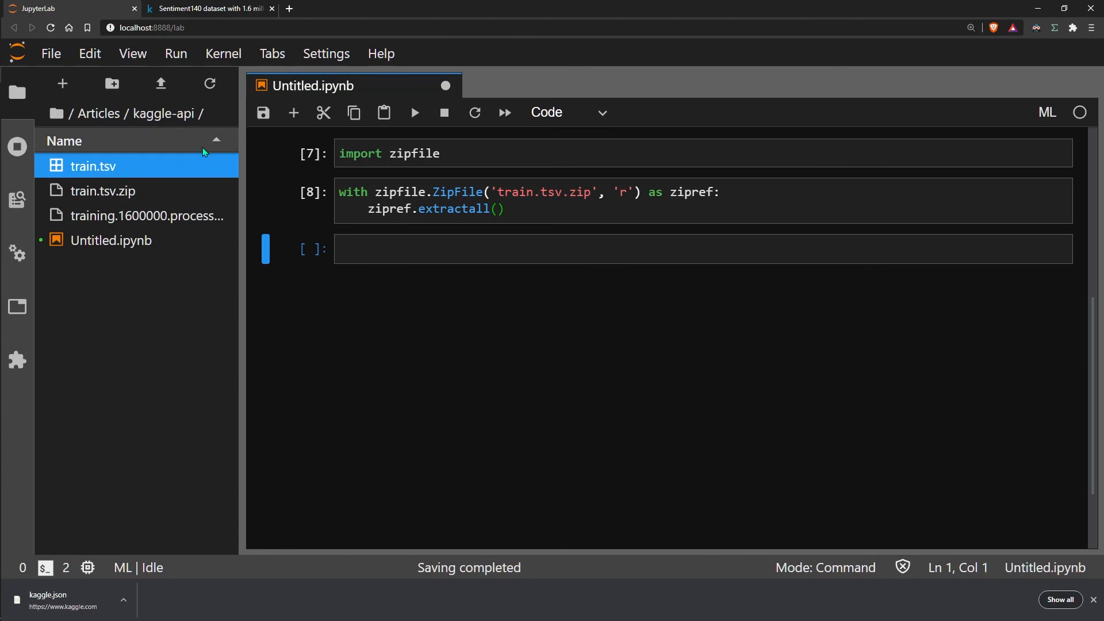
double_click(92, 166)
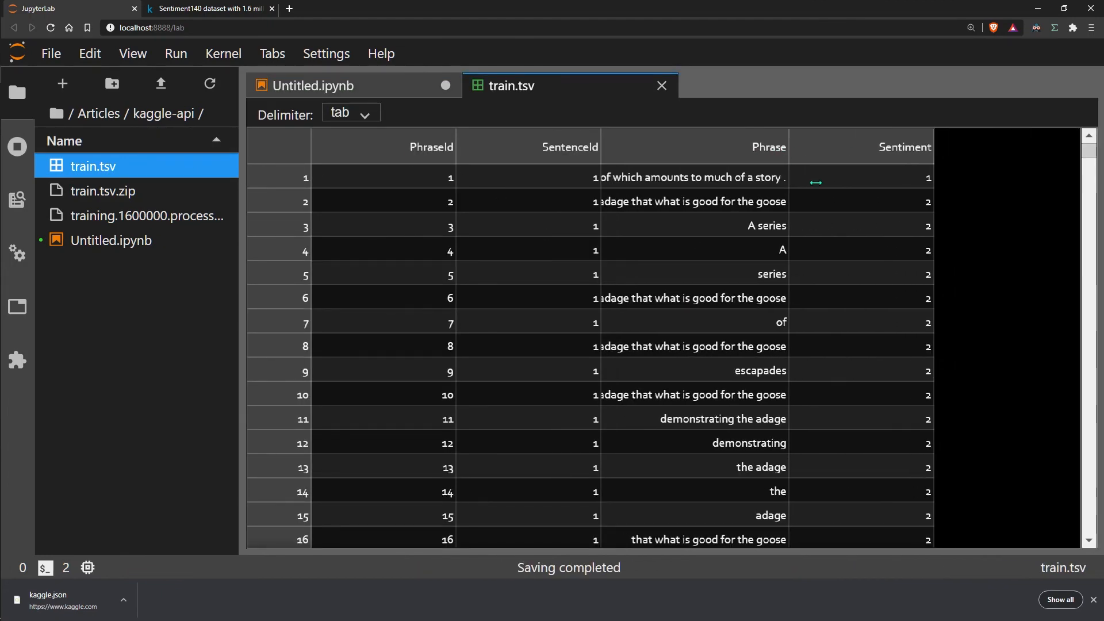
left_click(308, 86)
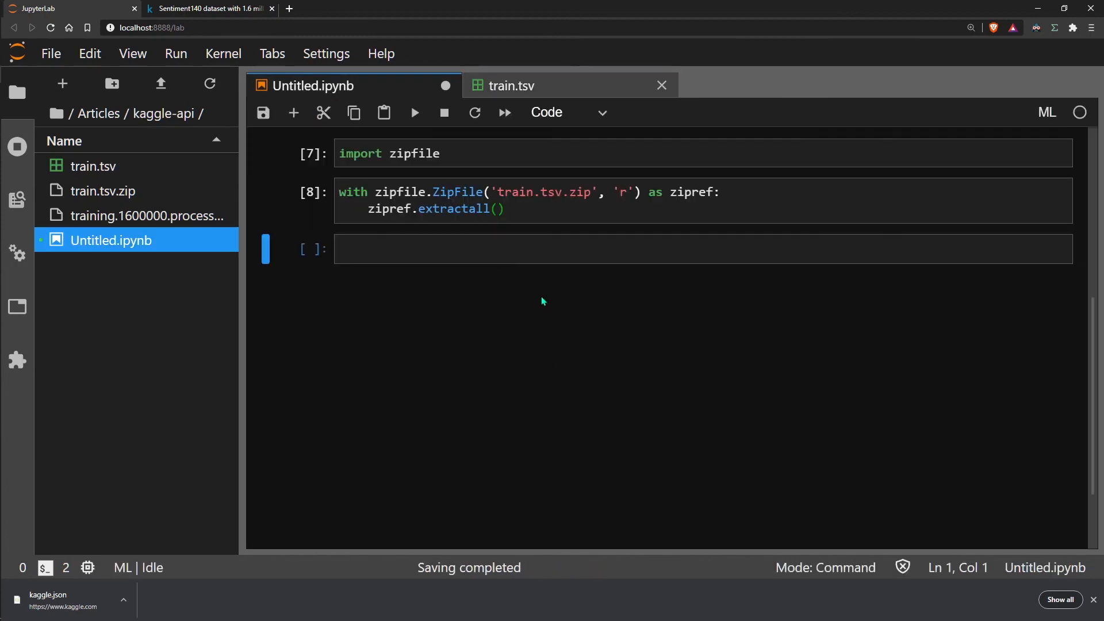